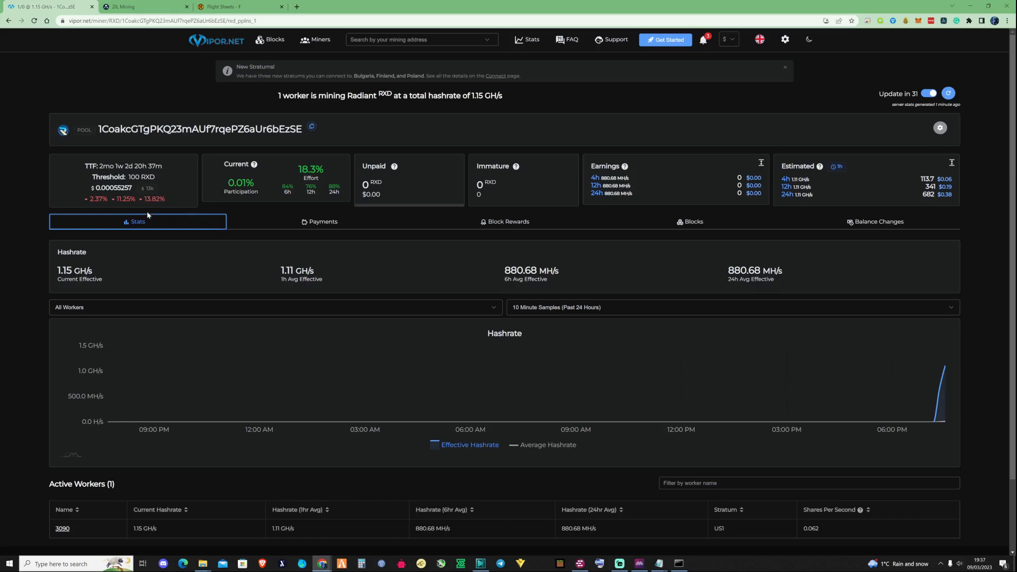
{"action": "mouse_move", "coordinate": [177, 231]}
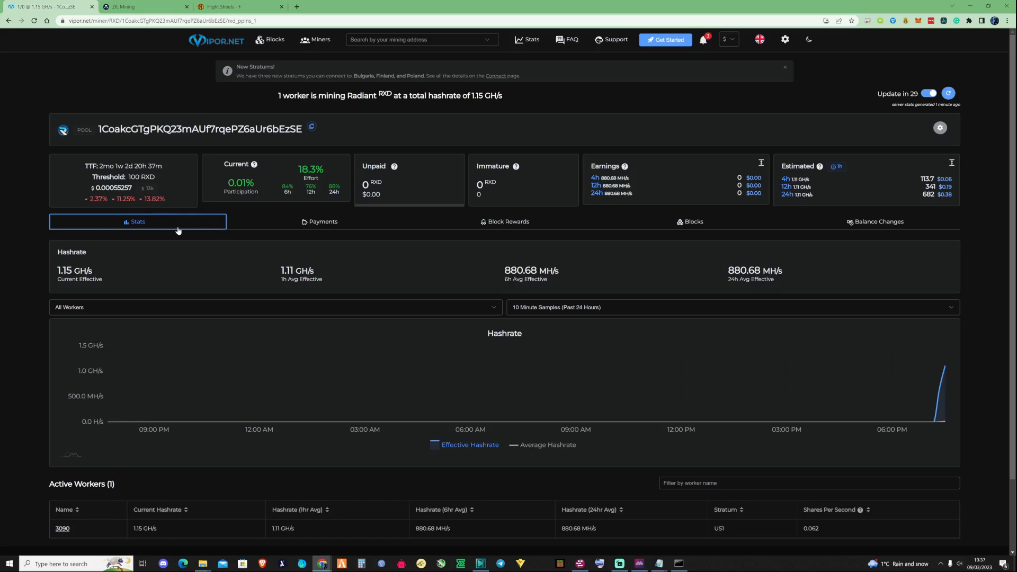
Step: Switch to HiveOS and go to the farm's Flight Sheets list
{"action": "left_click", "coordinate": [230, 6]}
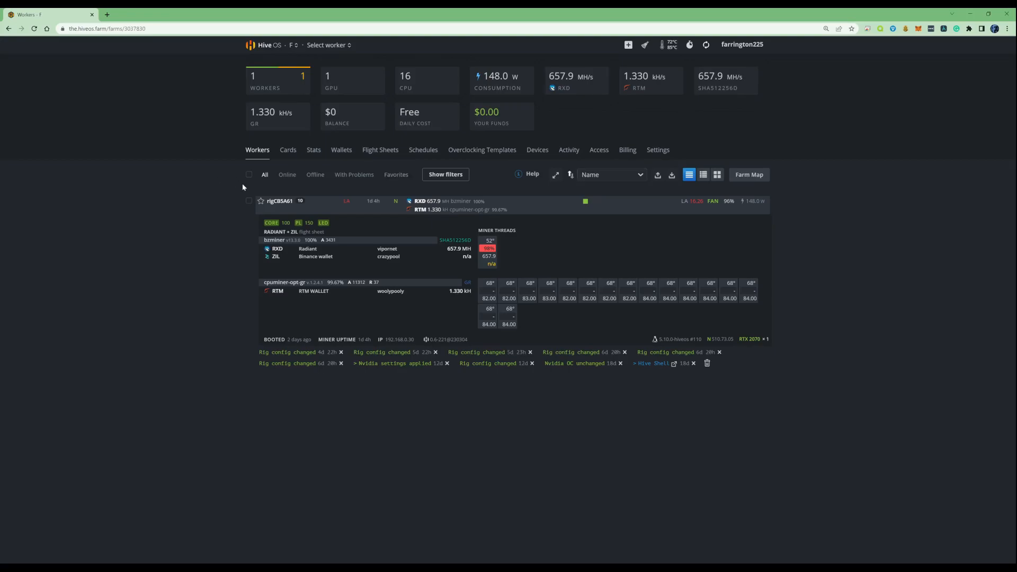
{"action": "mouse_move", "coordinate": [327, 187]}
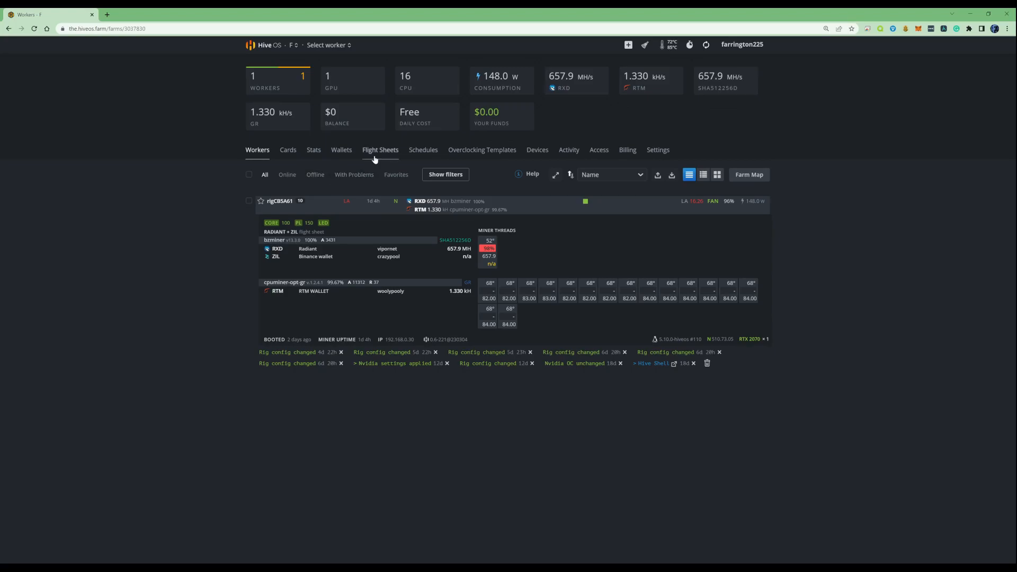
{"action": "left_click", "coordinate": [380, 150]}
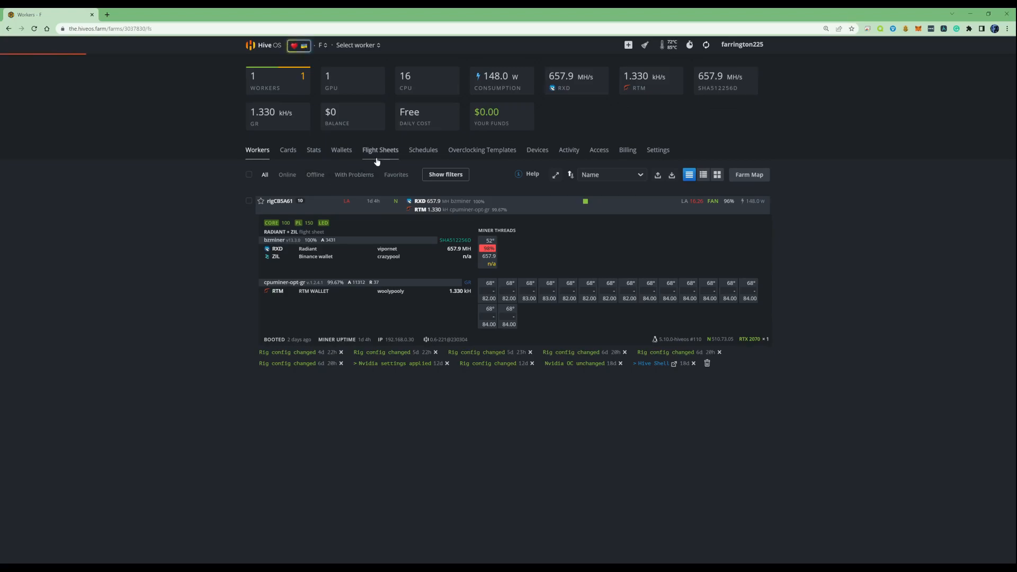
{"action": "mouse_move", "coordinate": [394, 176]}
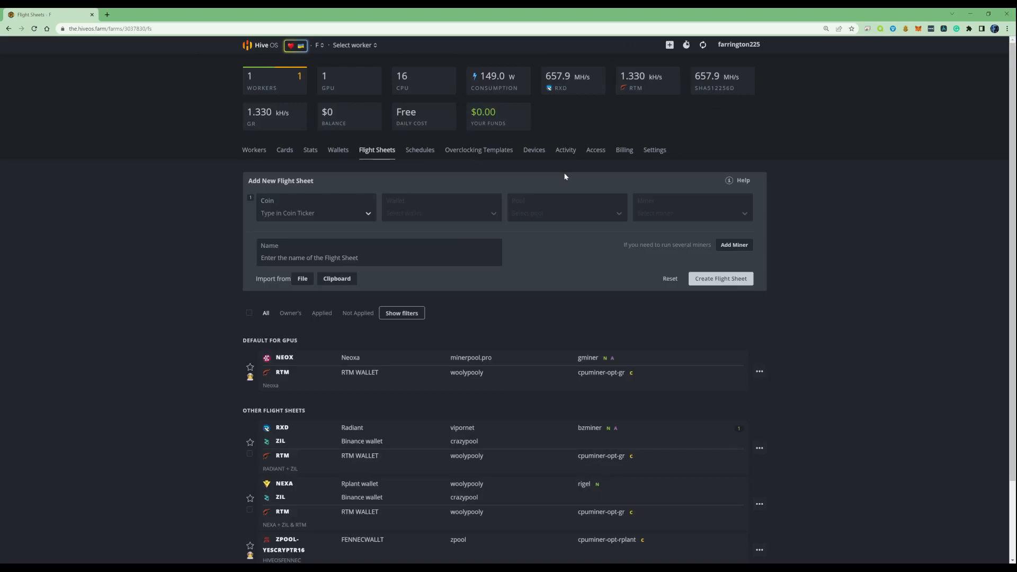
{"action": "mouse_move", "coordinate": [457, 191]}
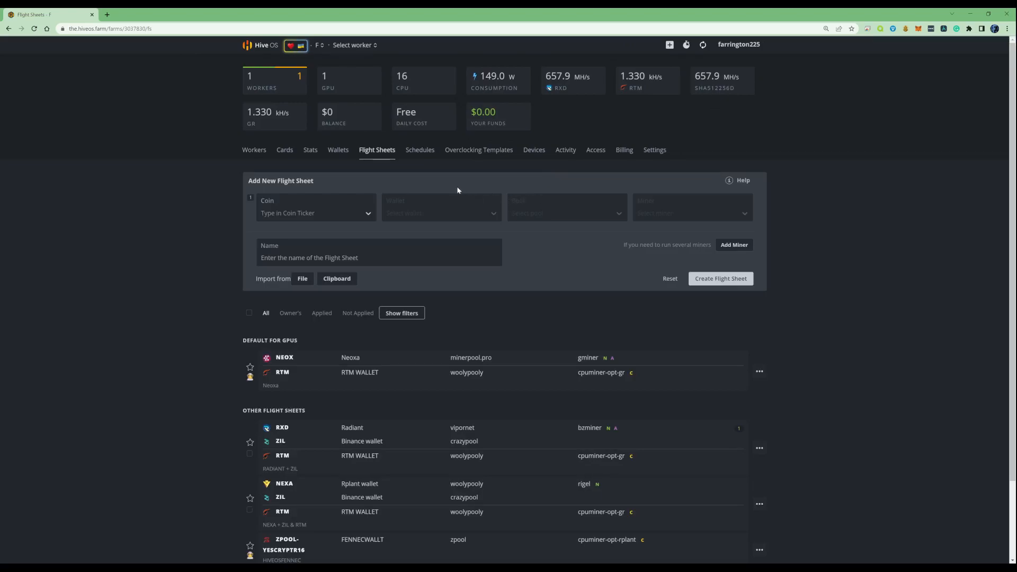
{"action": "mouse_move", "coordinate": [437, 210]}
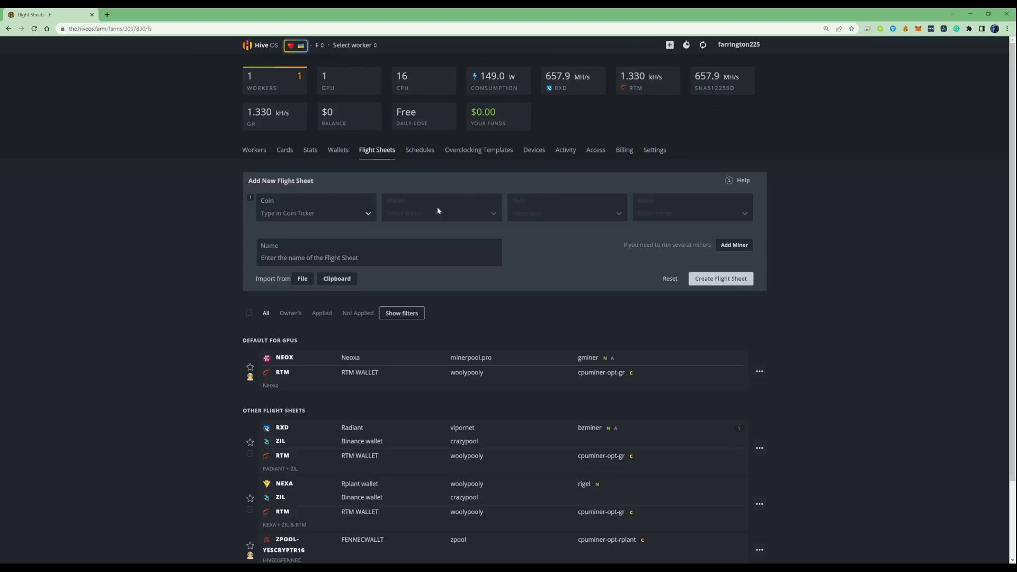
Step: Pick RXD as the new flight sheet's coin, dismissing the New Wallet form unsaved
{"action": "left_click", "coordinate": [314, 213]}
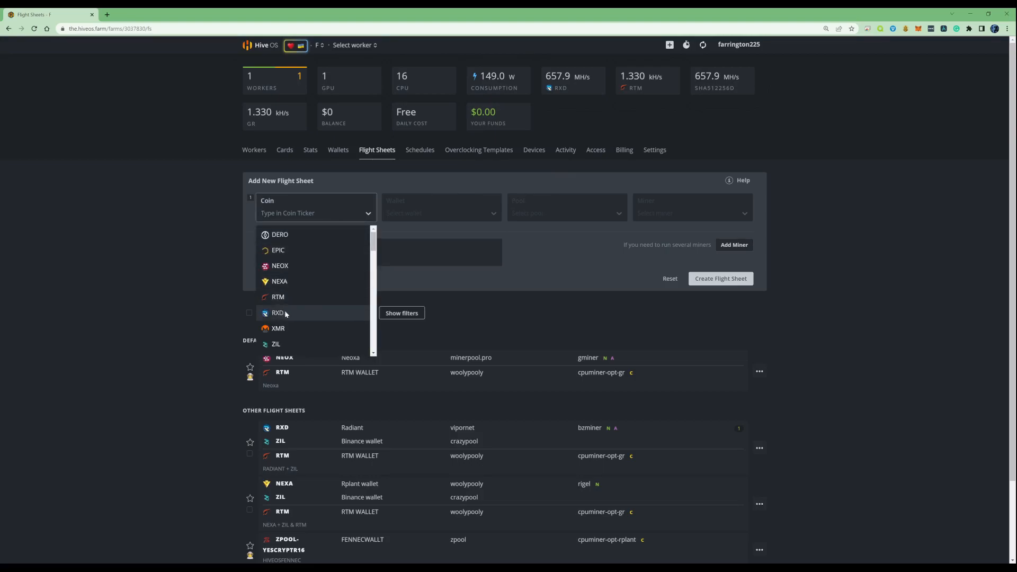
{"action": "left_click", "coordinate": [278, 312]}
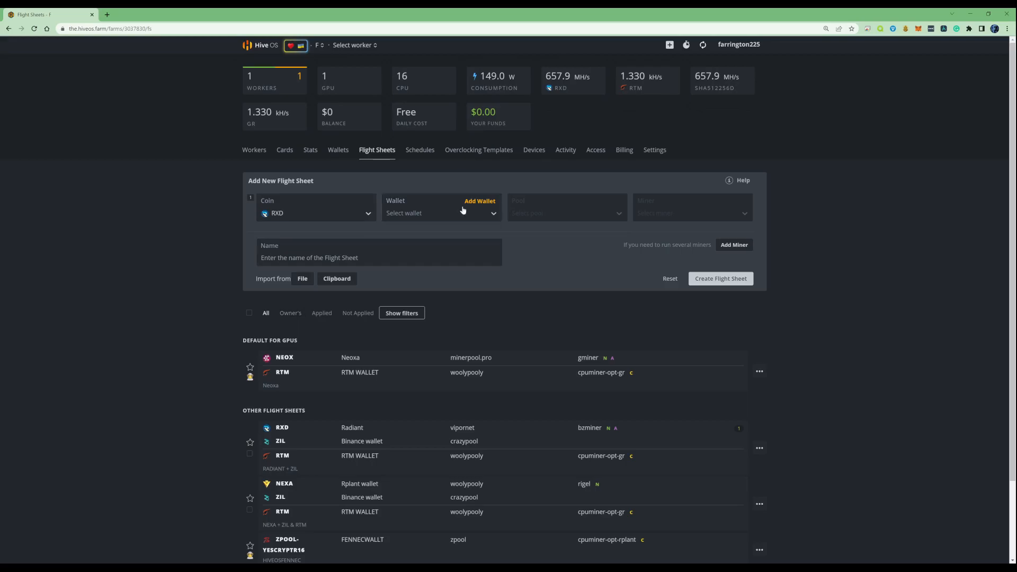
{"action": "left_click", "coordinate": [479, 202]}
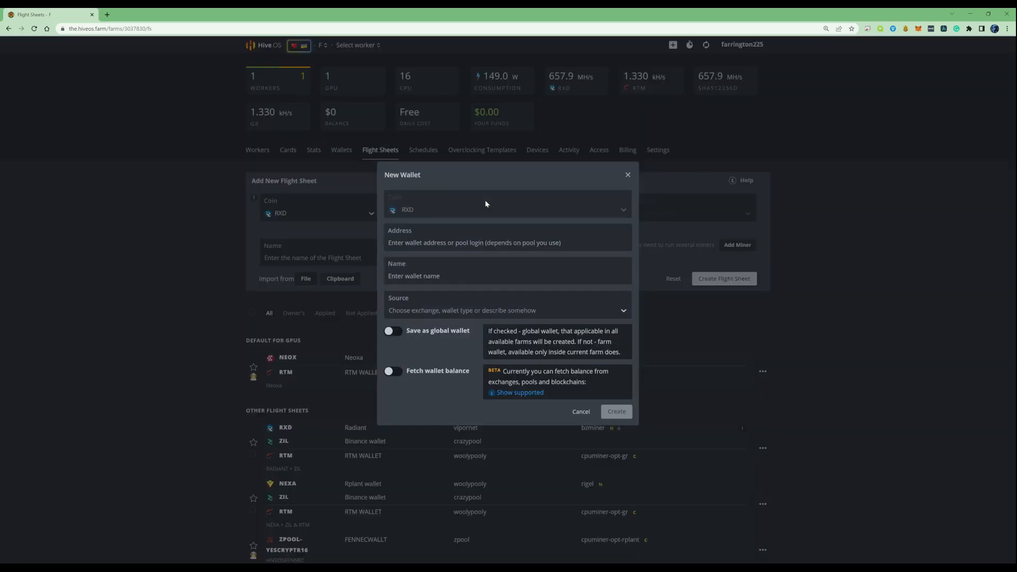
{"action": "left_click", "coordinate": [506, 243]}
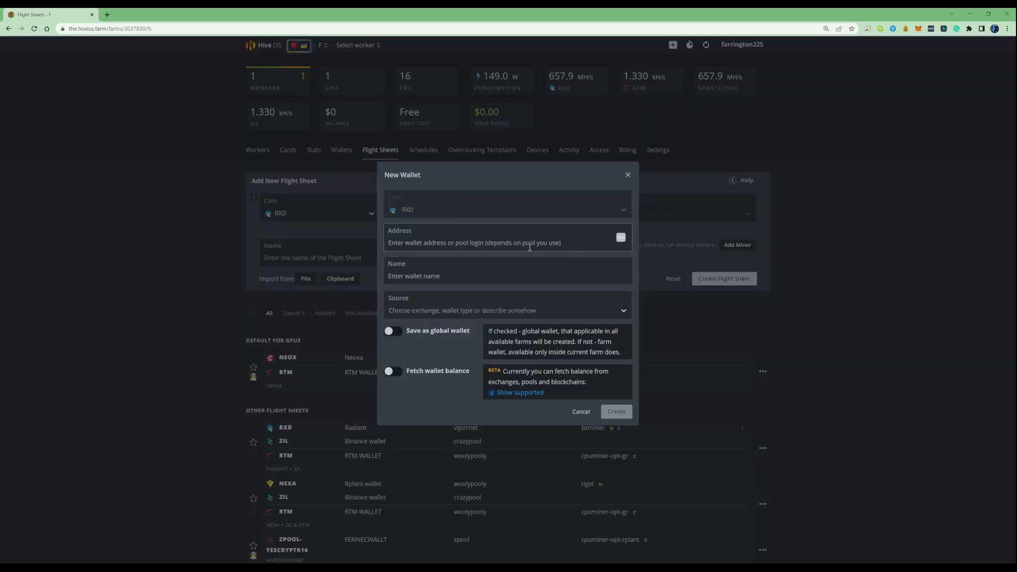
{"action": "mouse_move", "coordinate": [609, 196]}
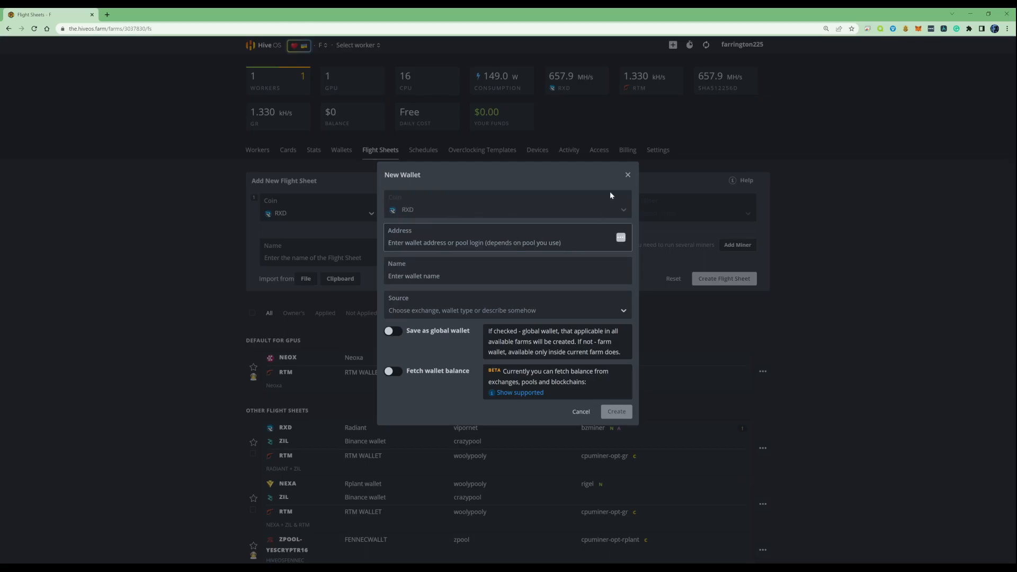
{"action": "mouse_move", "coordinate": [627, 187]}
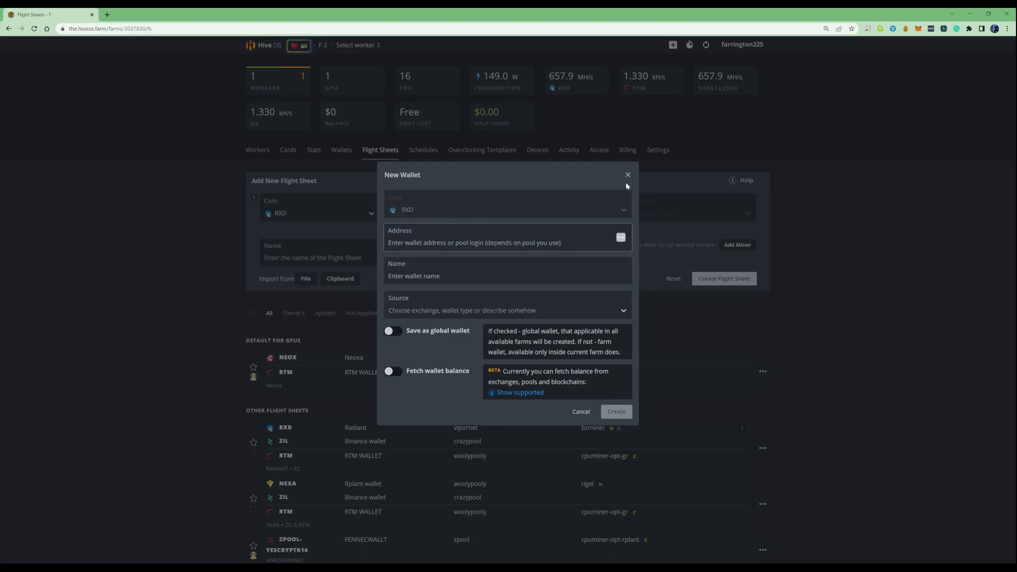
{"action": "left_click", "coordinate": [627, 174]}
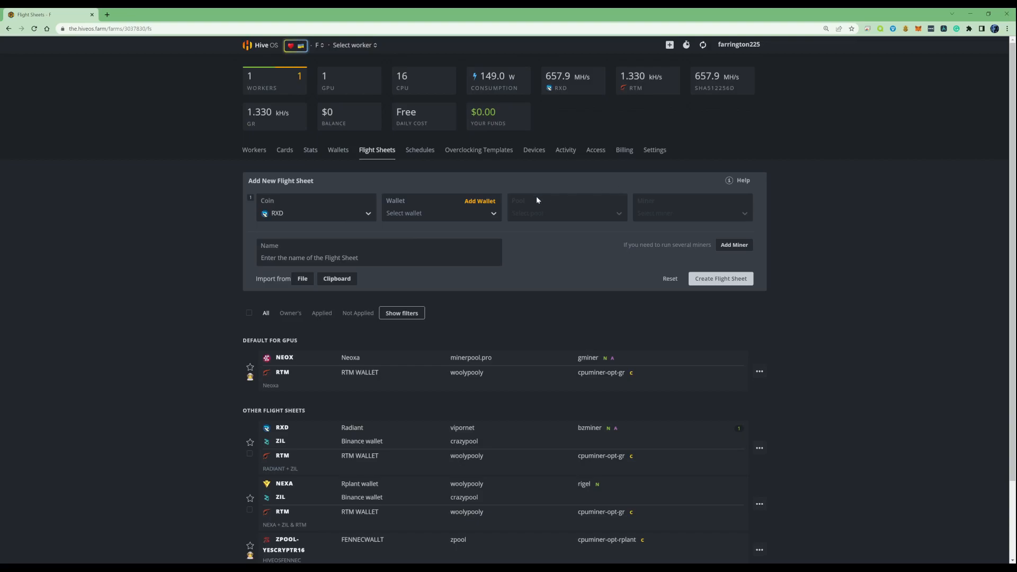
Step: Set the Radiant wallet and vipornet pool server pool.vipor.net:5067 for RXD
{"action": "left_click", "coordinate": [441, 213]}
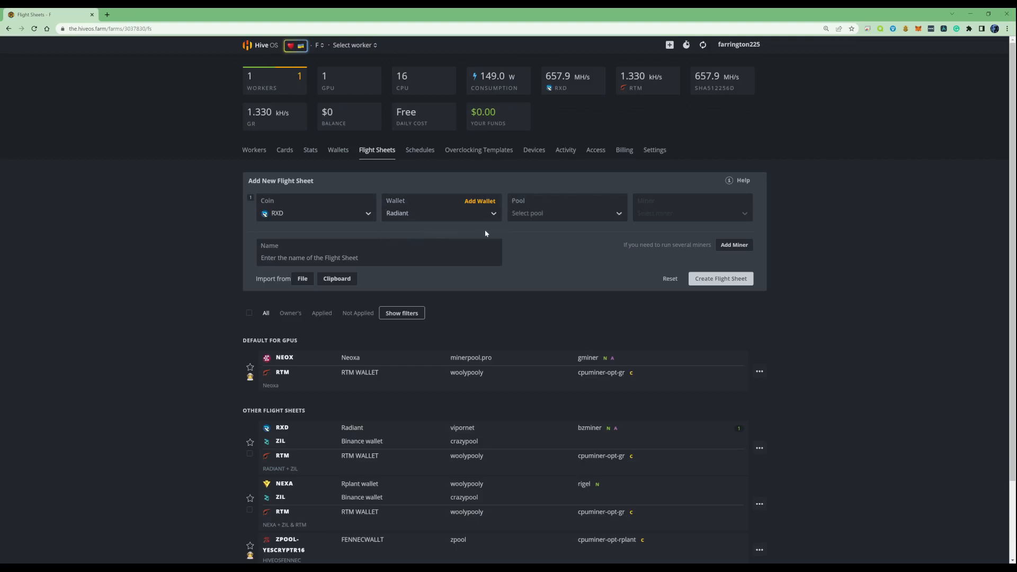
{"action": "left_click", "coordinate": [566, 212]}
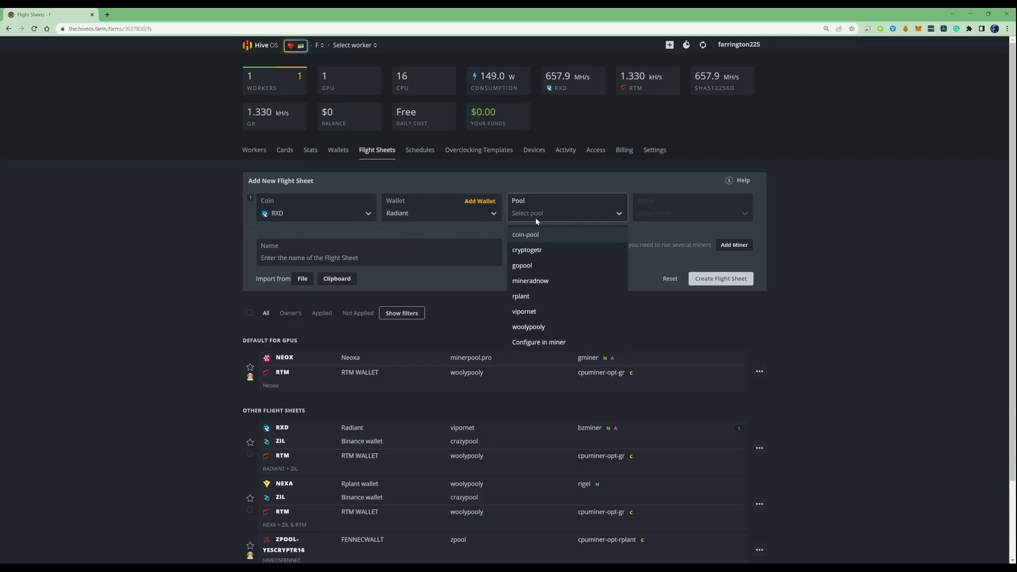
{"action": "mouse_move", "coordinate": [531, 217]}
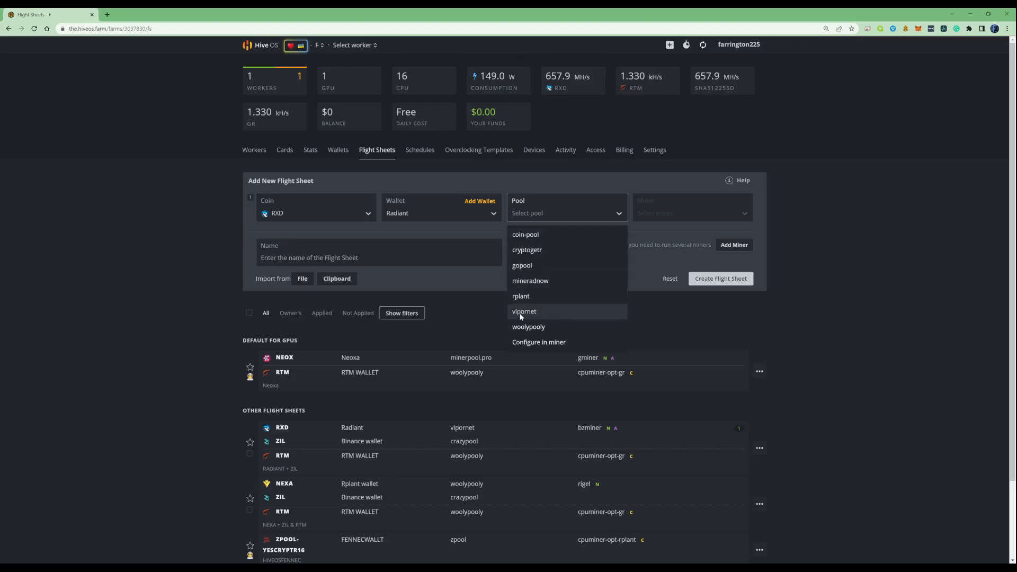
{"action": "left_click", "coordinate": [523, 312]}
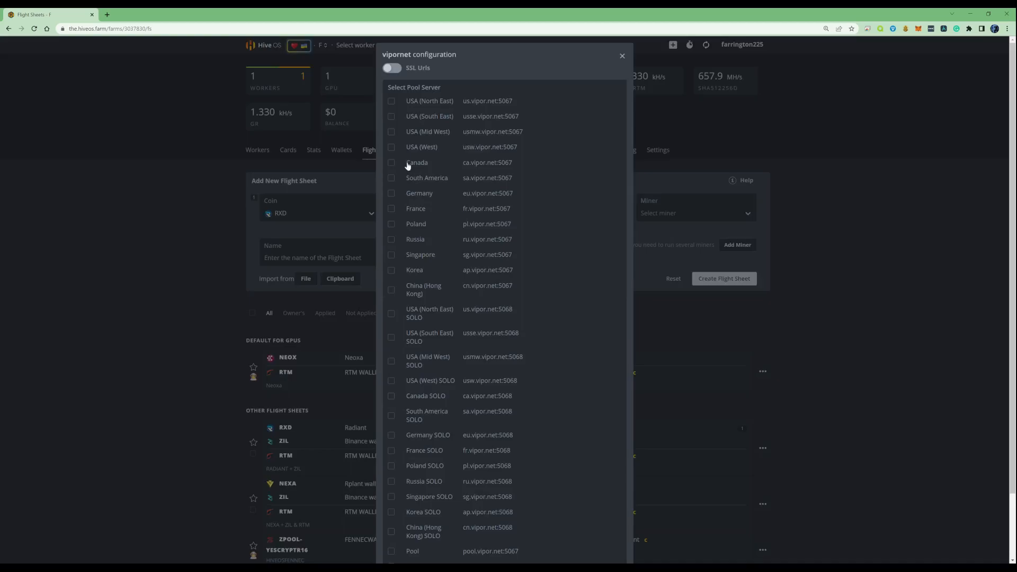
{"action": "mouse_move", "coordinate": [431, 250]}
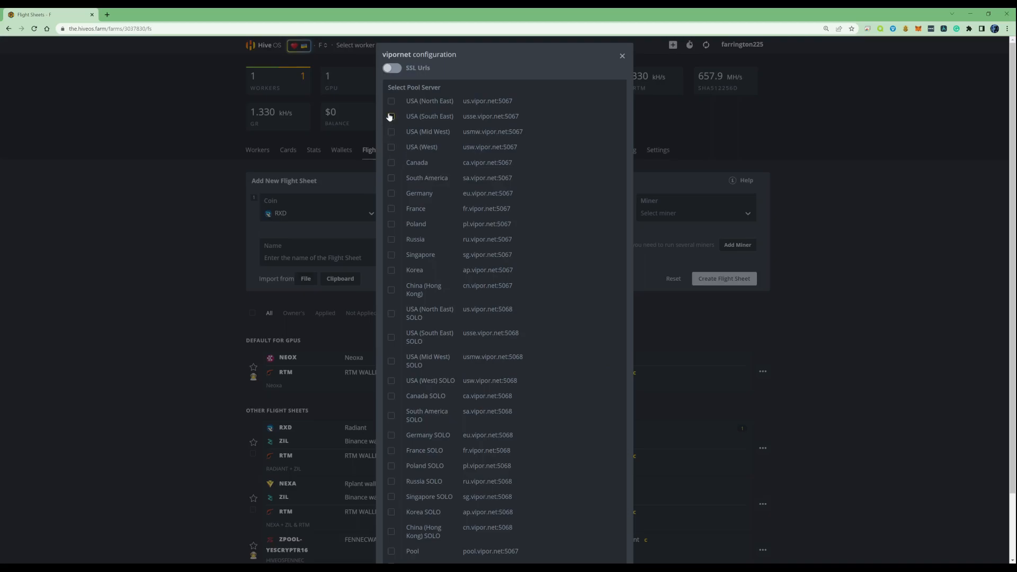
{"action": "scroll", "scroll_direction": "down", "scroll_amount": 3}
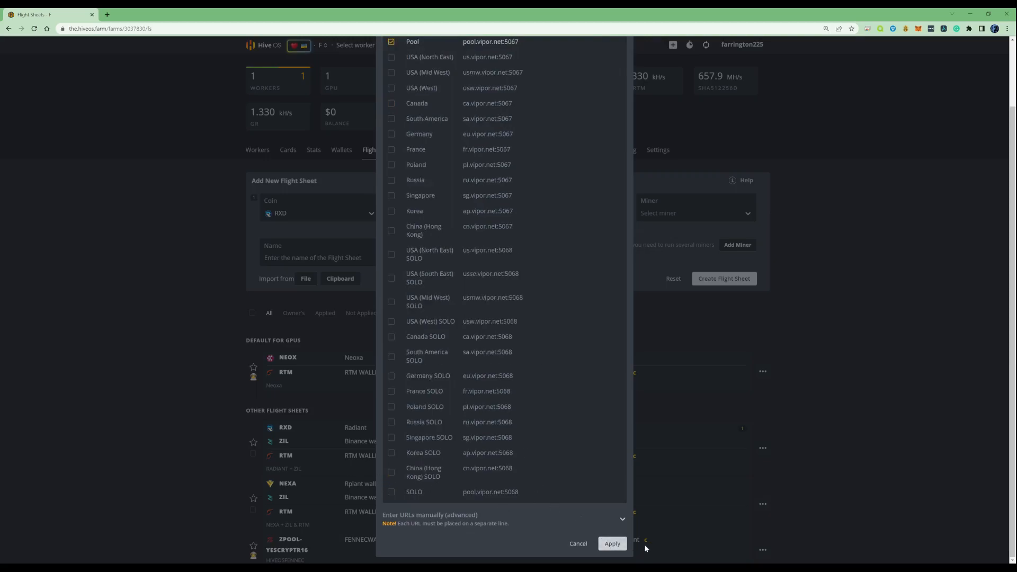
{"action": "left_click", "coordinate": [610, 544]}
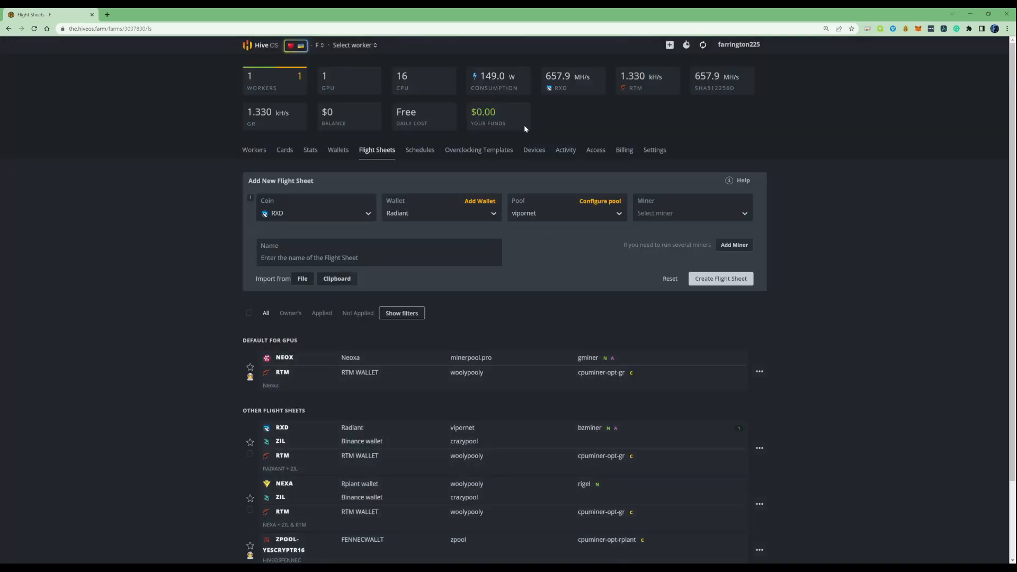
Step: Search all miners for 'bz' and select BzMiner
{"action": "left_click", "coordinate": [691, 213]}
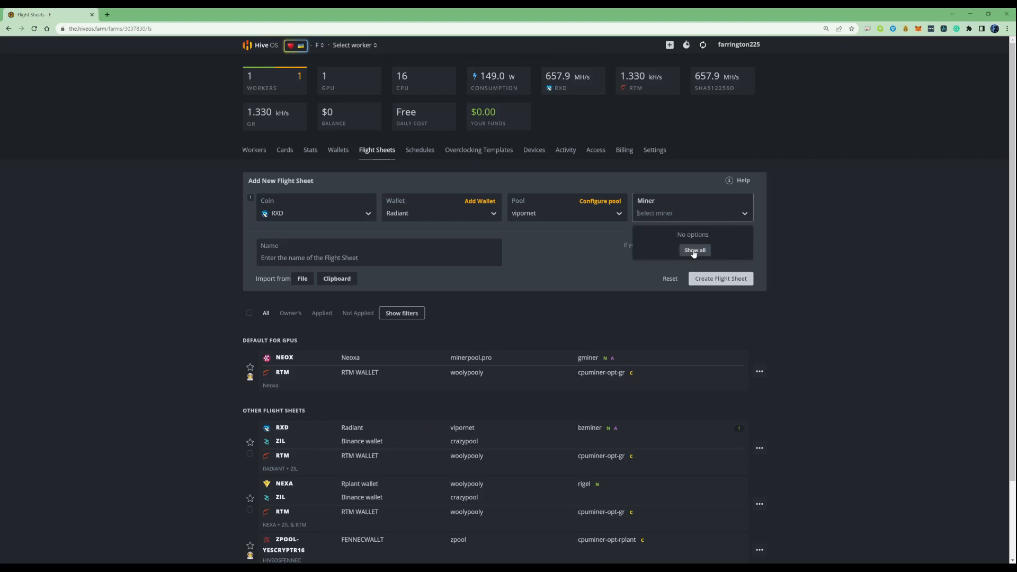
{"action": "left_click", "coordinate": [694, 251]}
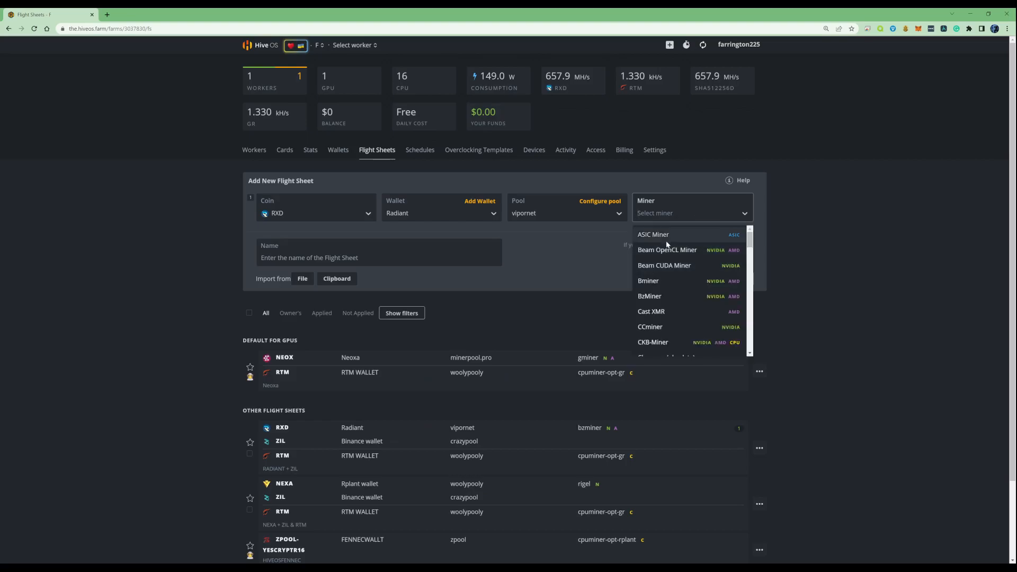
{"action": "type", "text": "bn"}
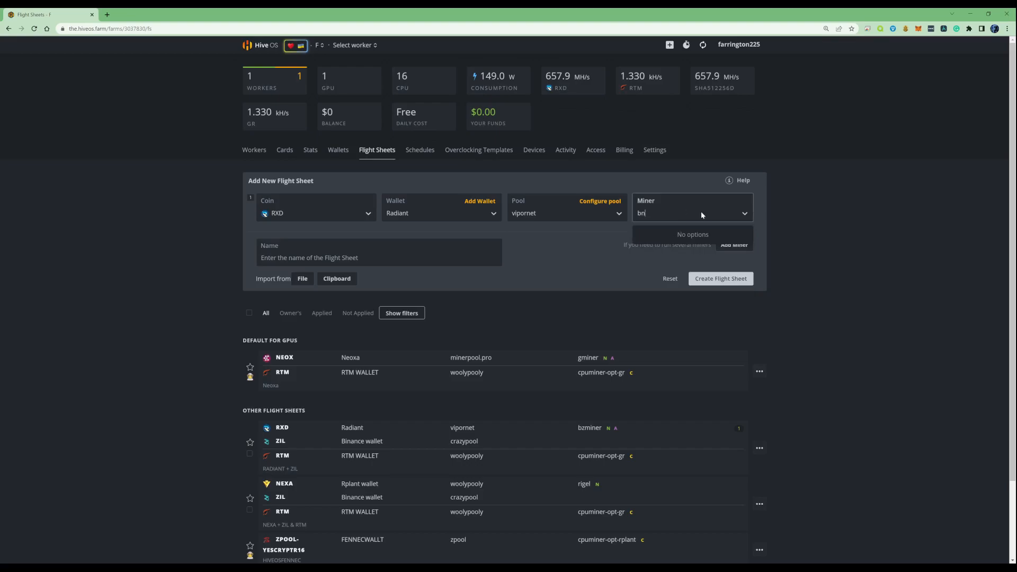
{"action": "type", "text": "z"}
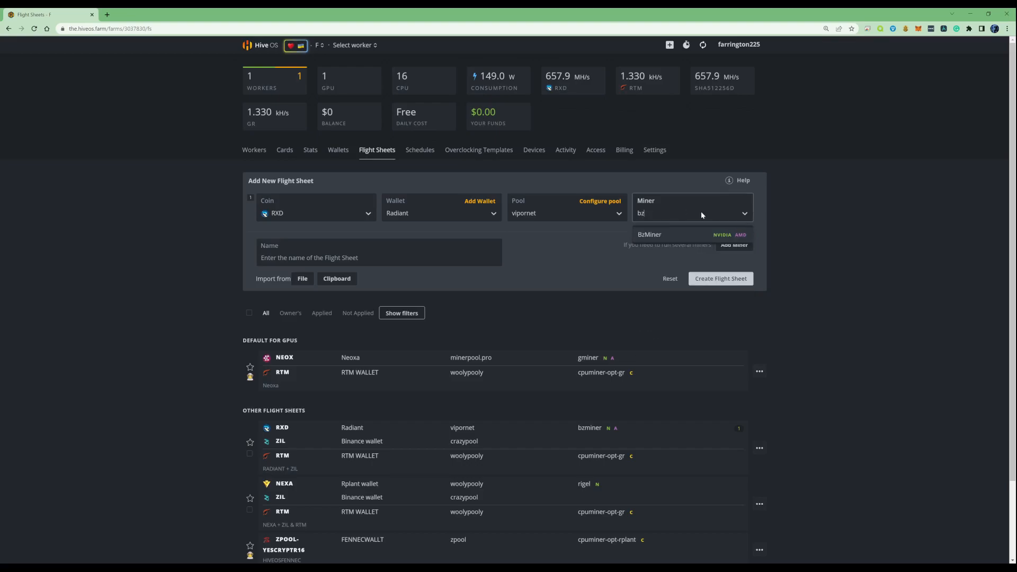
{"action": "left_click", "coordinate": [649, 234]}
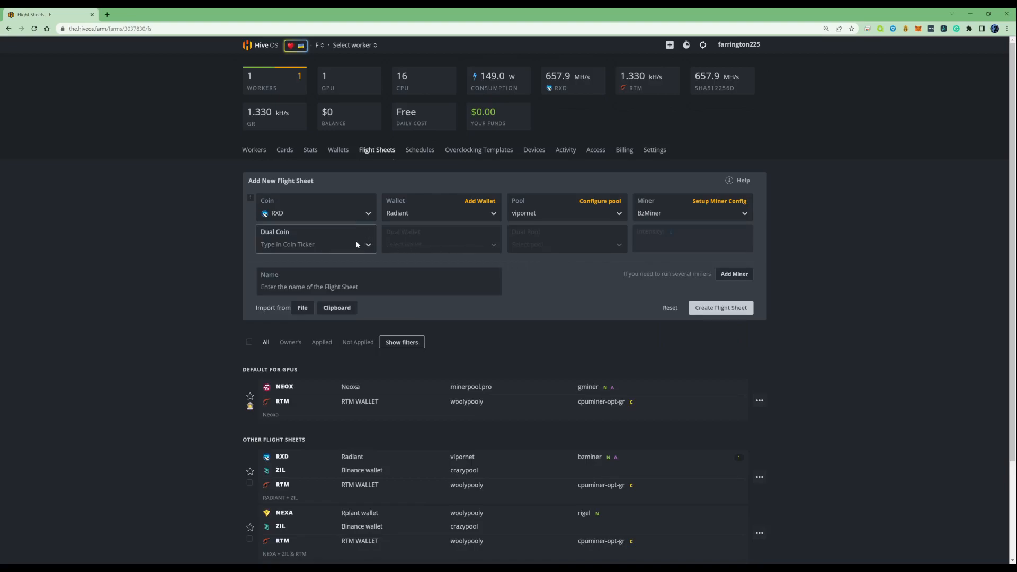
Step: Add ZIL as the dual coin with the Binance wallet on crazypool's EU server
{"action": "left_click", "coordinate": [316, 244]}
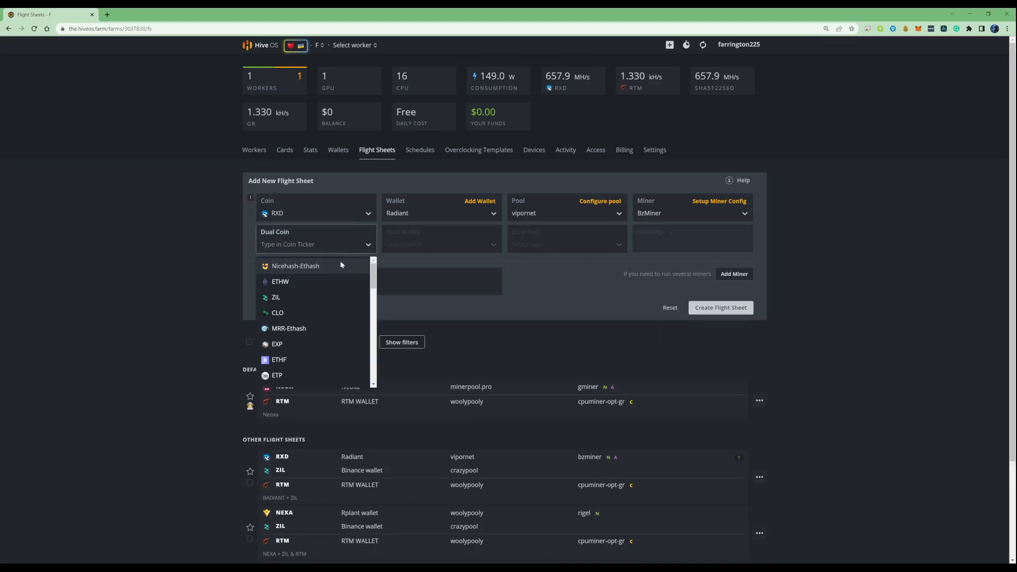
{"action": "mouse_move", "coordinate": [275, 297]}
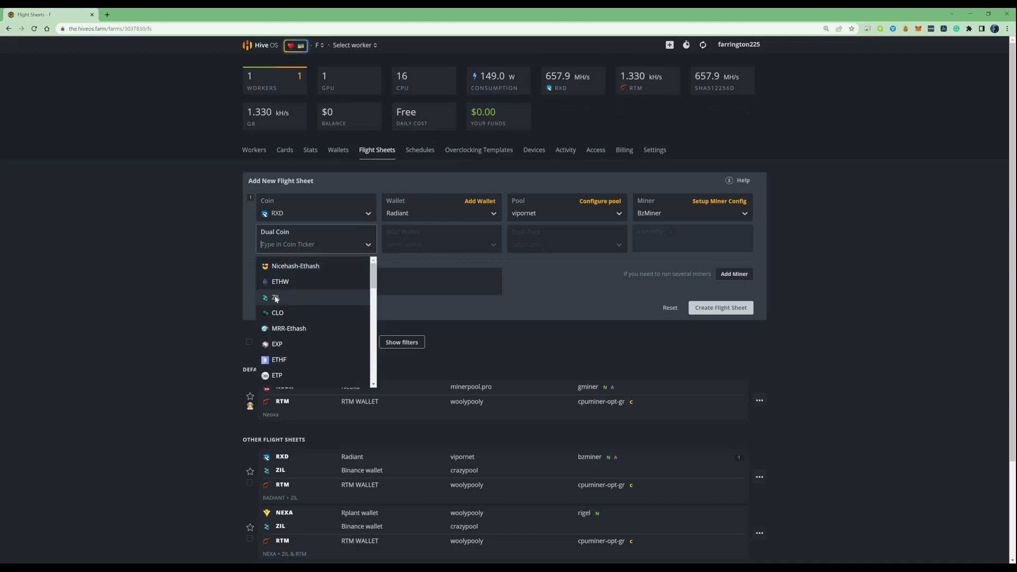
{"action": "left_click", "coordinate": [274, 297]}
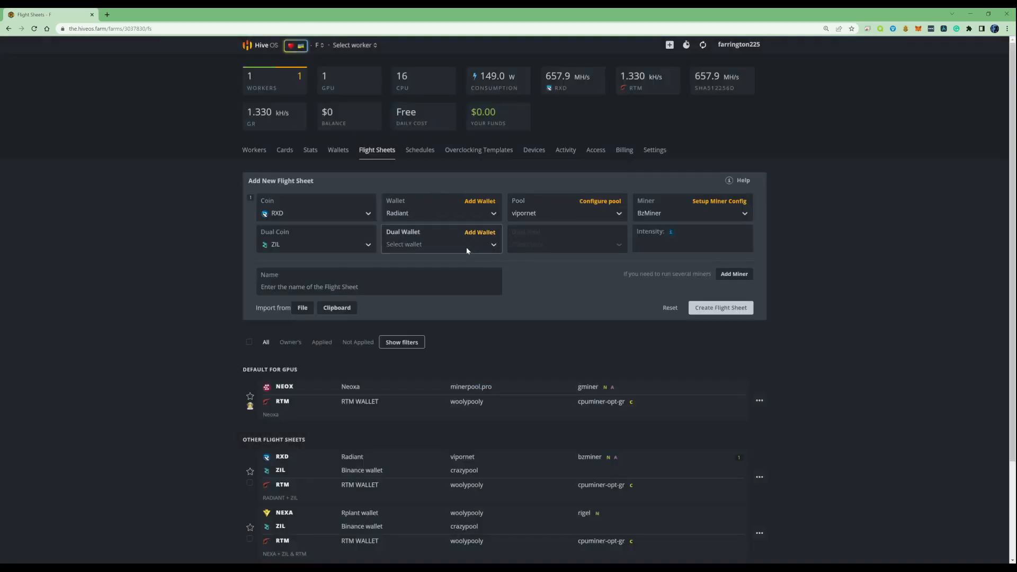
{"action": "left_click", "coordinate": [442, 243]}
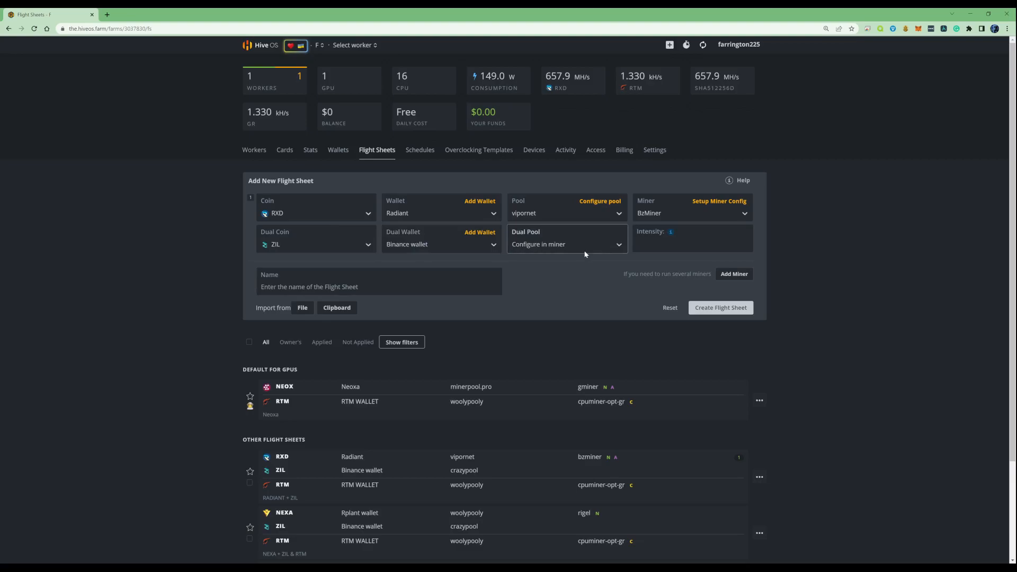
{"action": "left_click", "coordinate": [564, 244]}
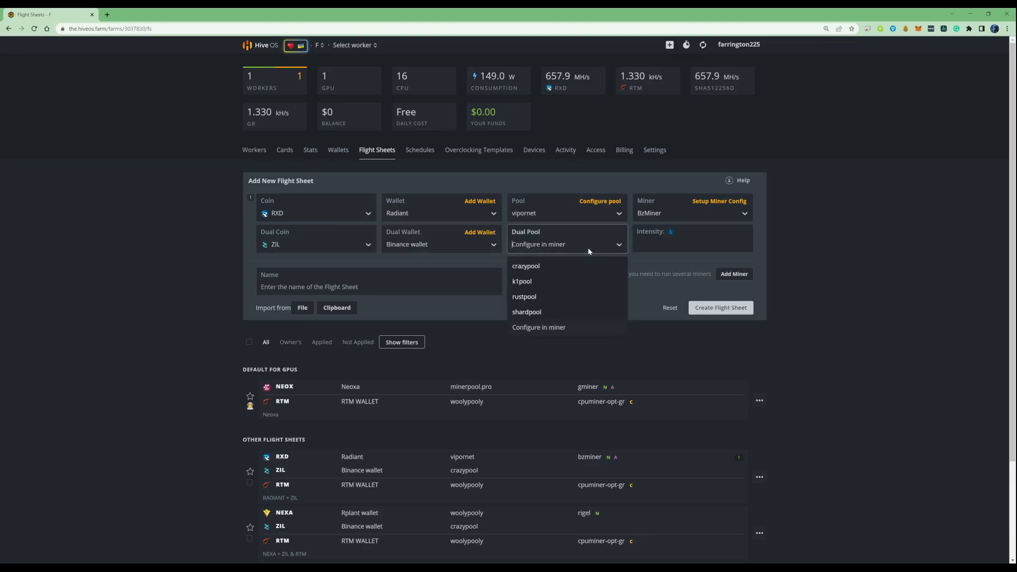
{"action": "mouse_move", "coordinate": [584, 252]}
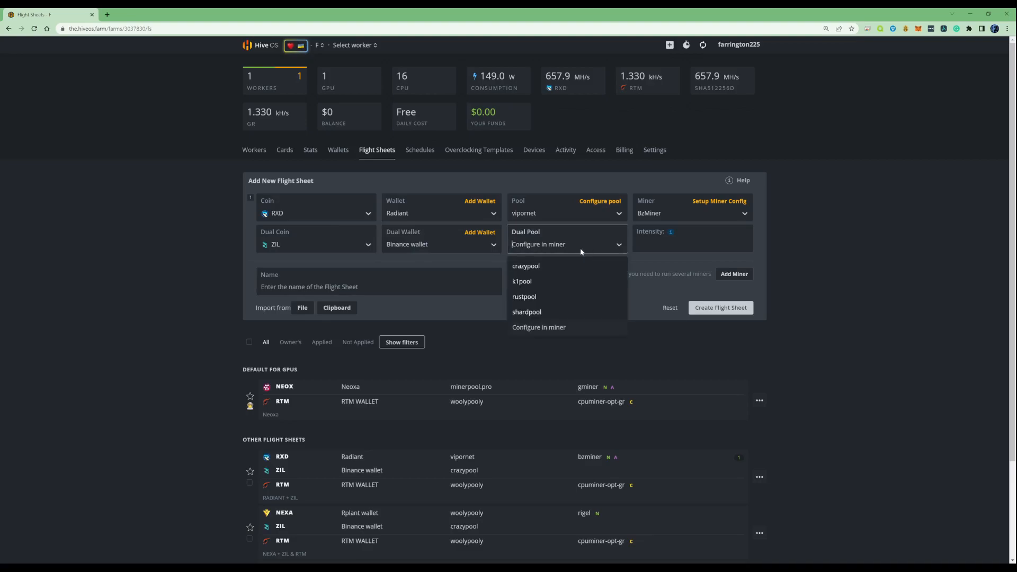
{"action": "left_click", "coordinate": [525, 266]}
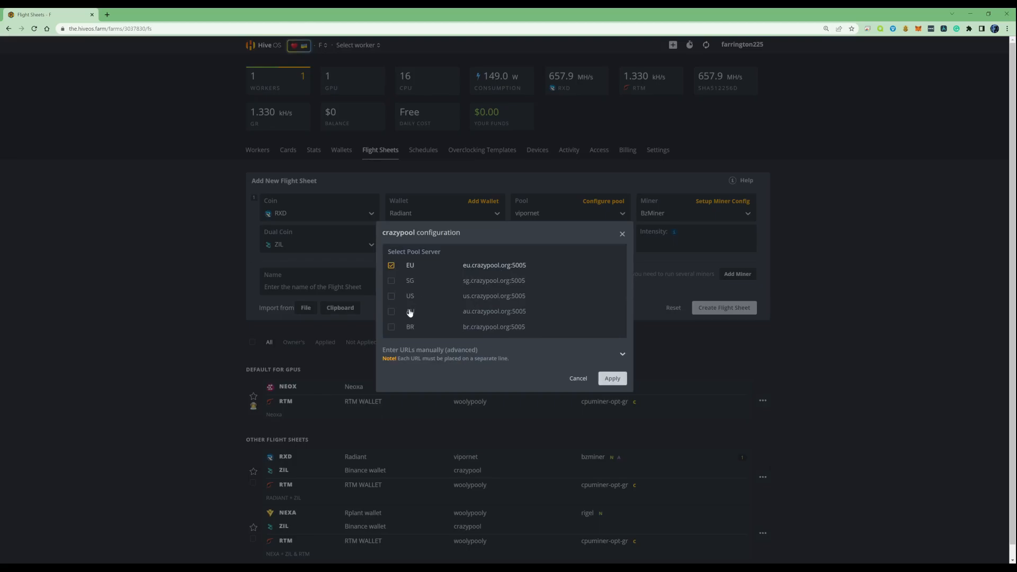
{"action": "left_click", "coordinate": [611, 378]}
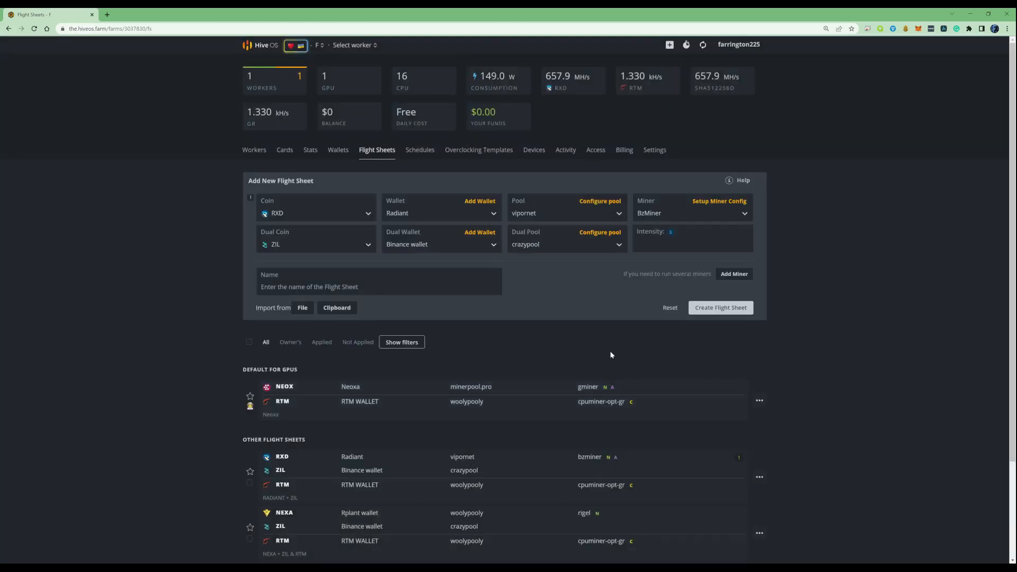
Step: Configure BzMiner: %WAL% and worker 2070 for RXD, zil algorithm and %URL% for ZIL
{"action": "left_click", "coordinate": [691, 238]}
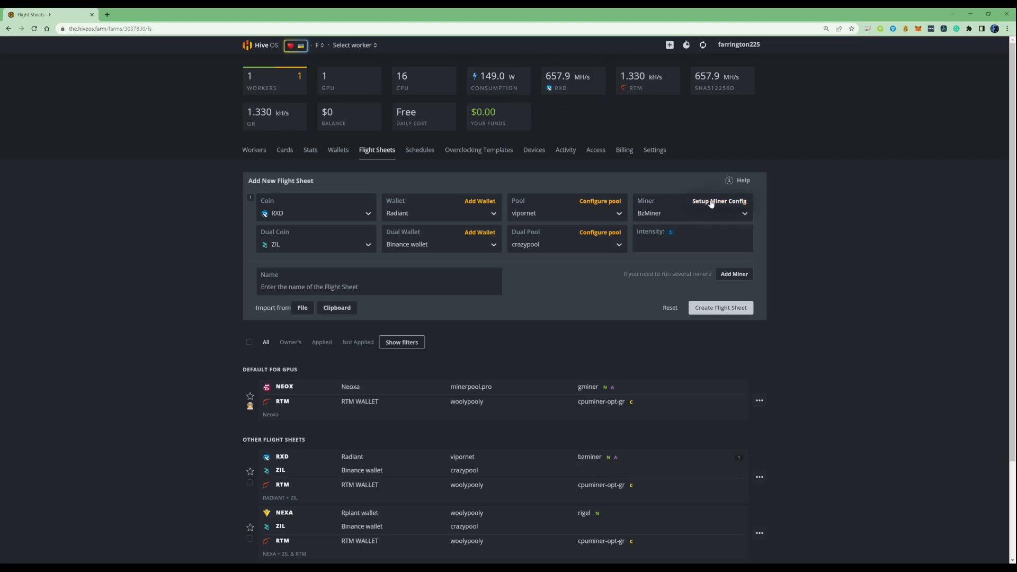
{"action": "left_click", "coordinate": [719, 202]}
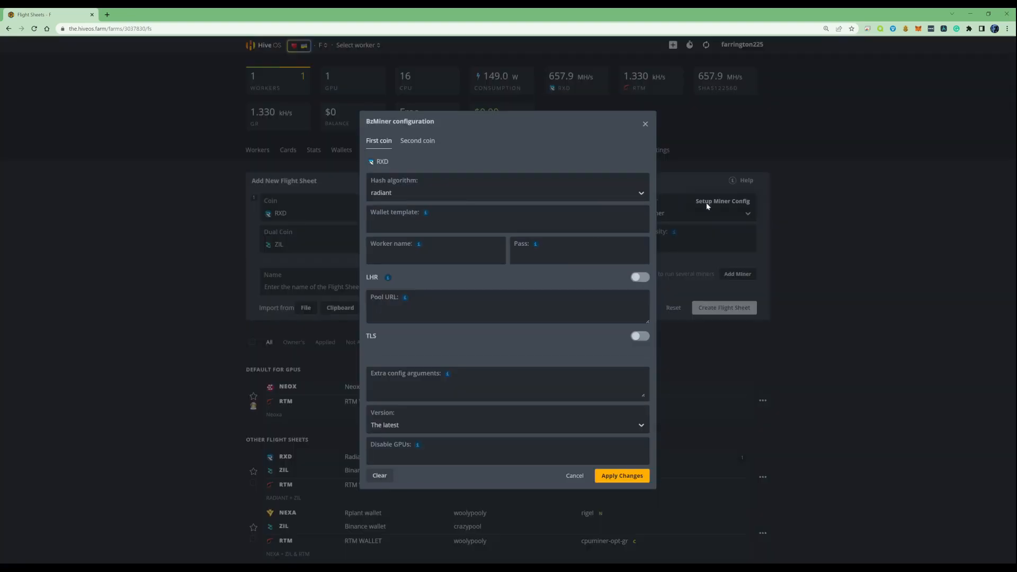
{"action": "left_click", "coordinate": [508, 223]}
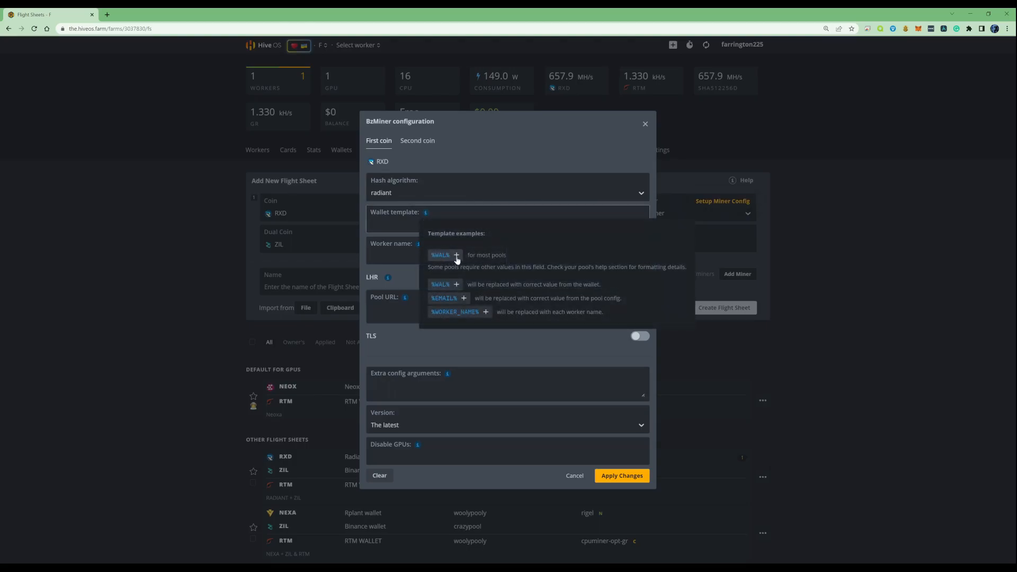
{"action": "left_click", "coordinate": [456, 255]}
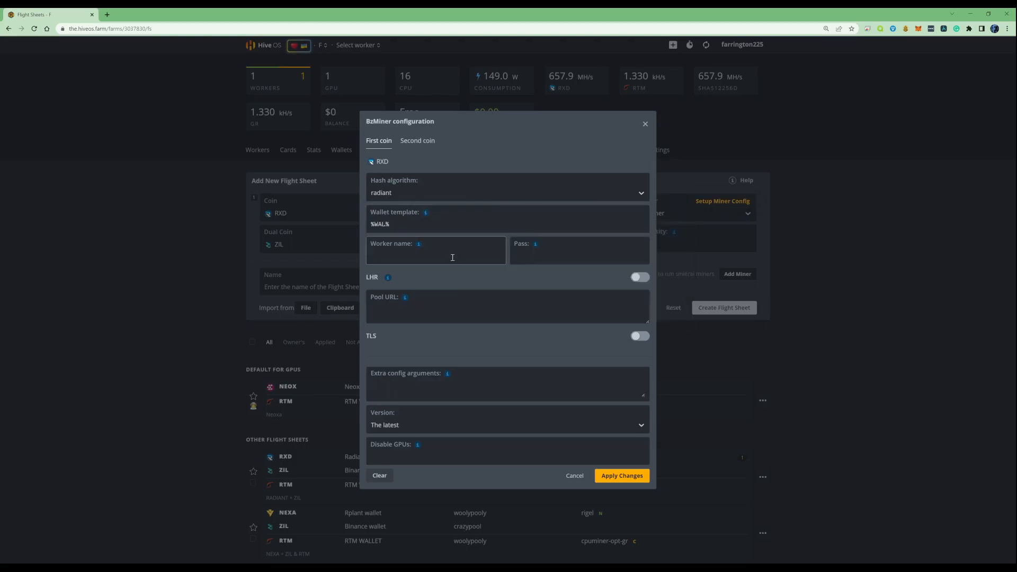
{"action": "type", "text": "2070"}
{"action": "left_click", "coordinate": [508, 306]}
{"action": "type", "text": "%URL%"}
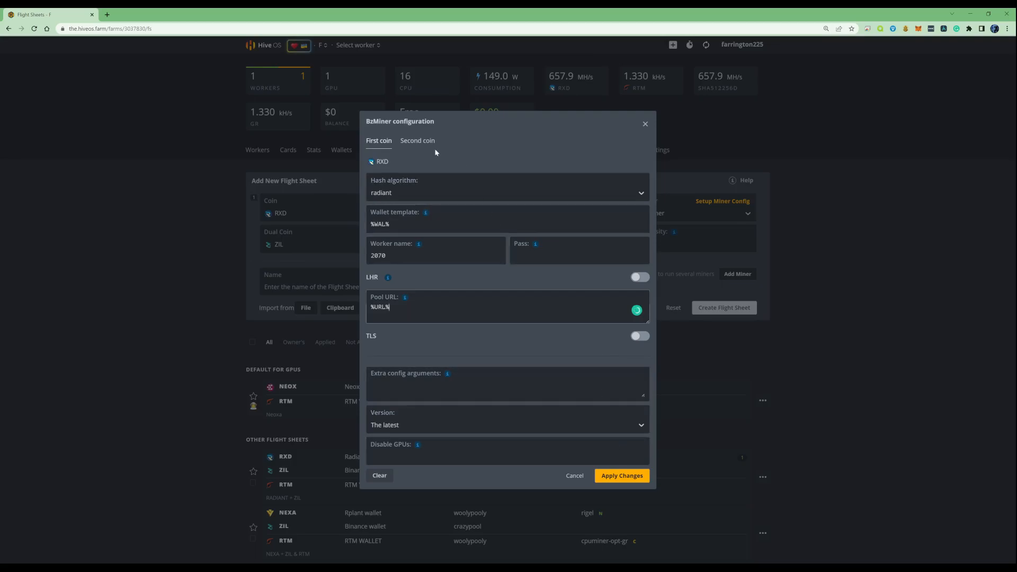
{"action": "left_click", "coordinate": [417, 141]}
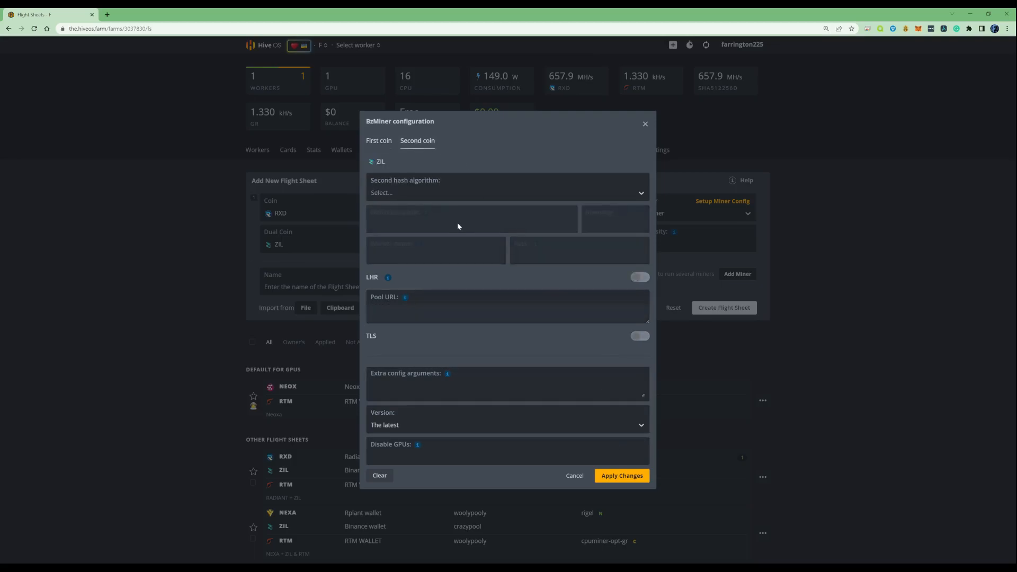
{"action": "left_click", "coordinate": [508, 192]}
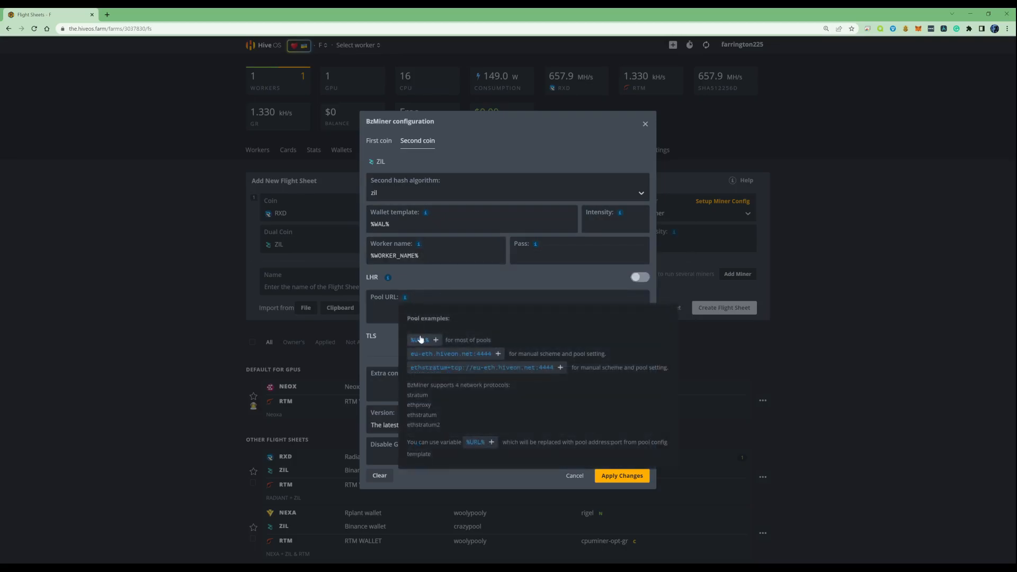
{"action": "left_click", "coordinate": [419, 339]}
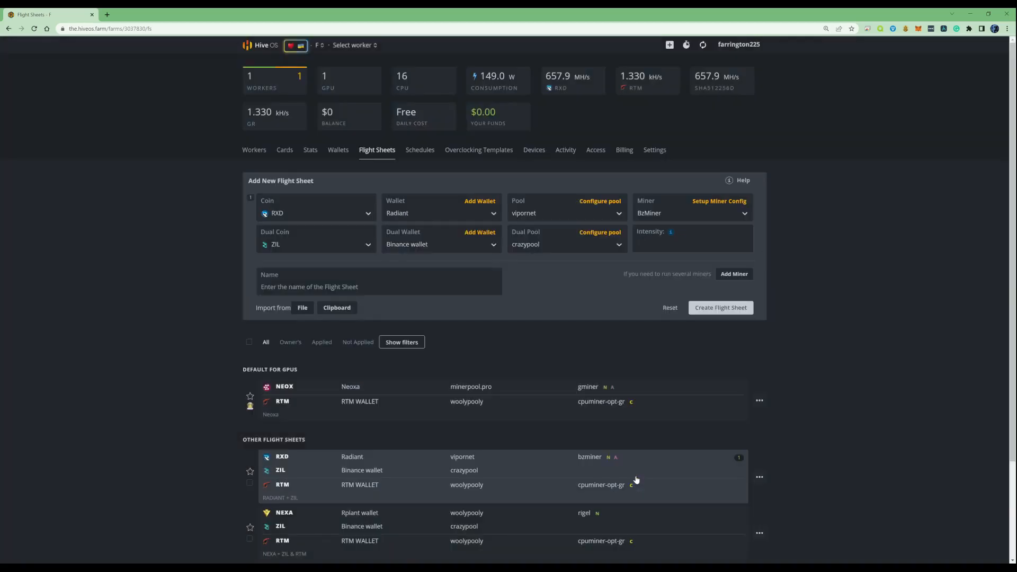
Step: Name the flight sheet 'RXD + ZIL' and create it
{"action": "left_click", "coordinate": [379, 287]}
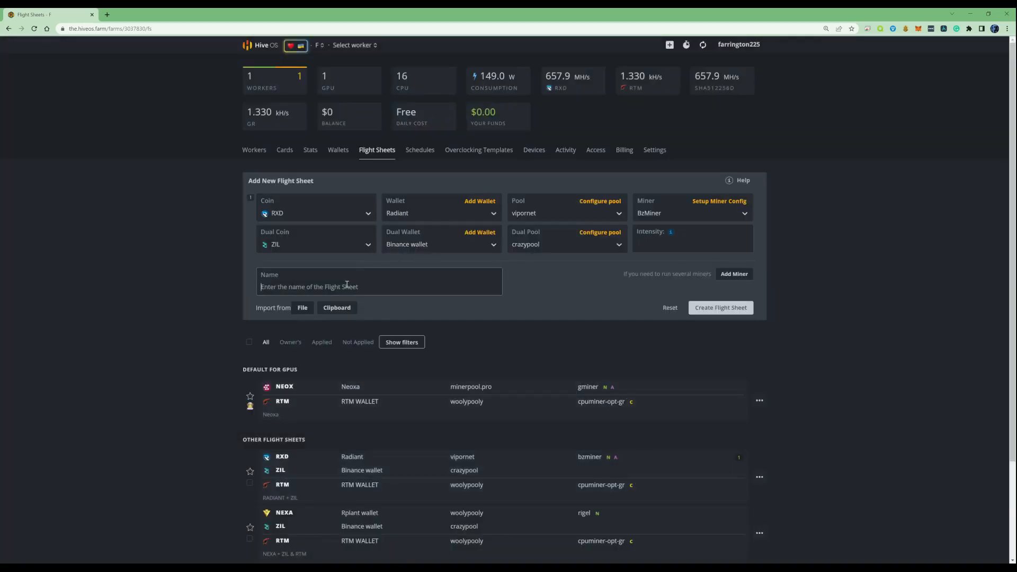
{"action": "type", "text": "RAD"}
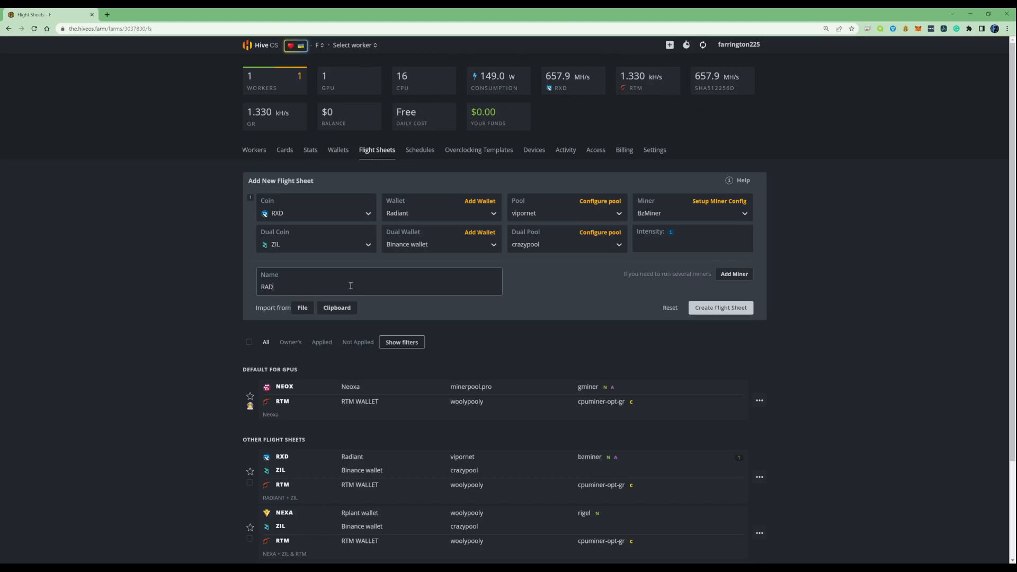
{"action": "type", "text": "XD + ZIL"}
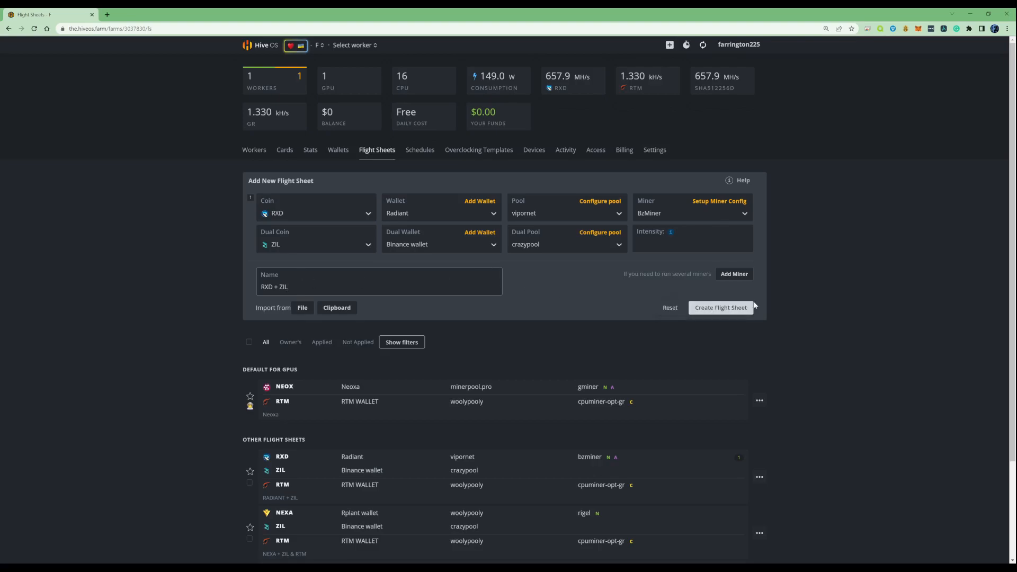
{"action": "left_click", "coordinate": [720, 307]}
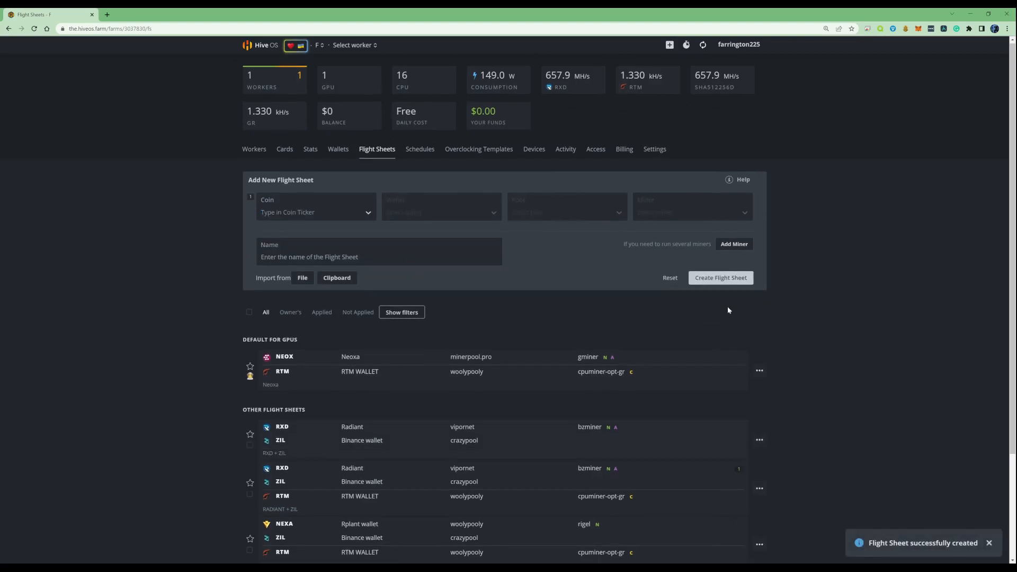
{"action": "scroll", "scroll_direction": "down", "scroll_amount": 3}
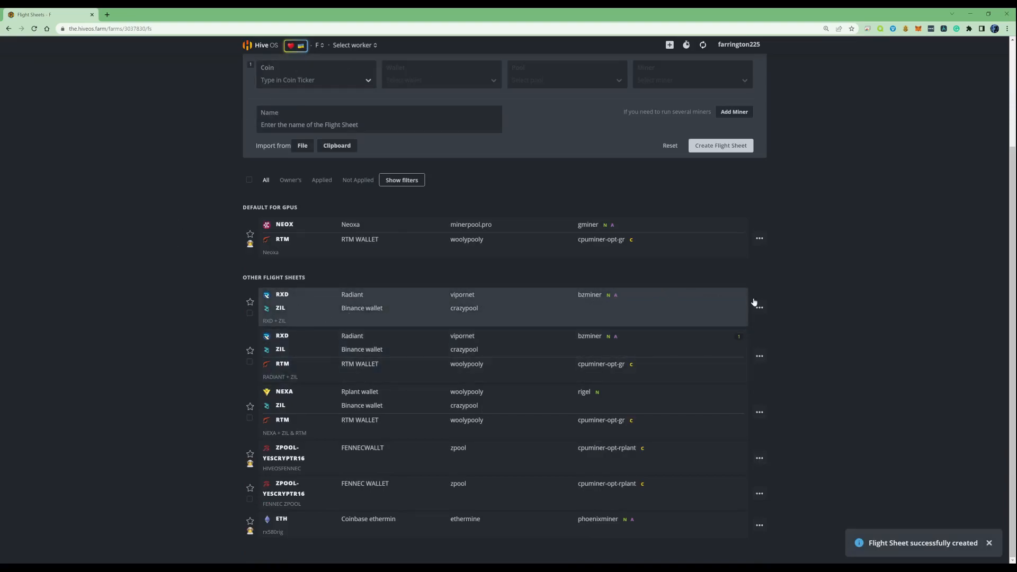
Step: Open rigCB5A61's flight sheets and launch the RXD + ZIL sheet on it
{"action": "left_click", "coordinate": [355, 44]}
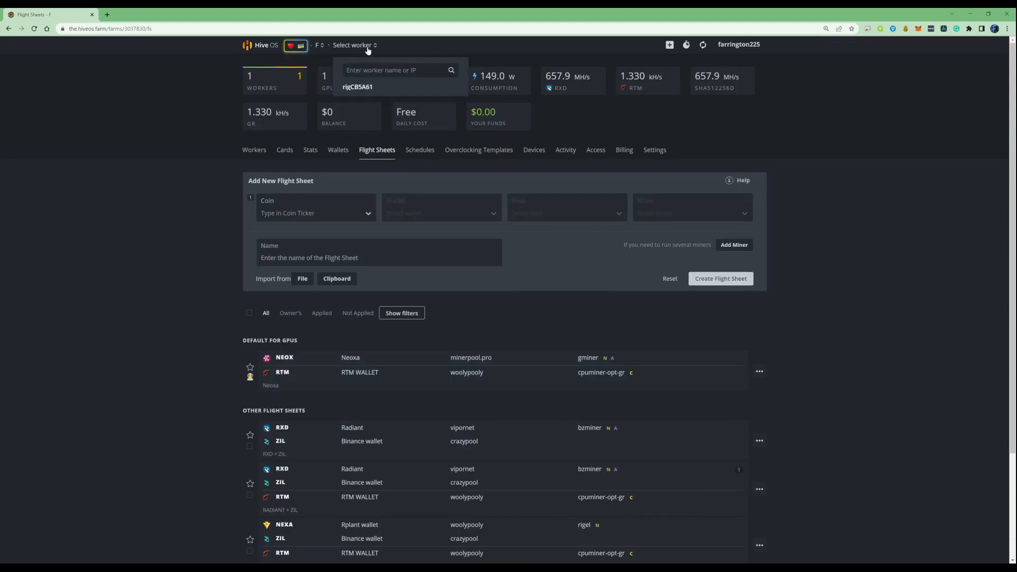
{"action": "left_click", "coordinate": [350, 64]}
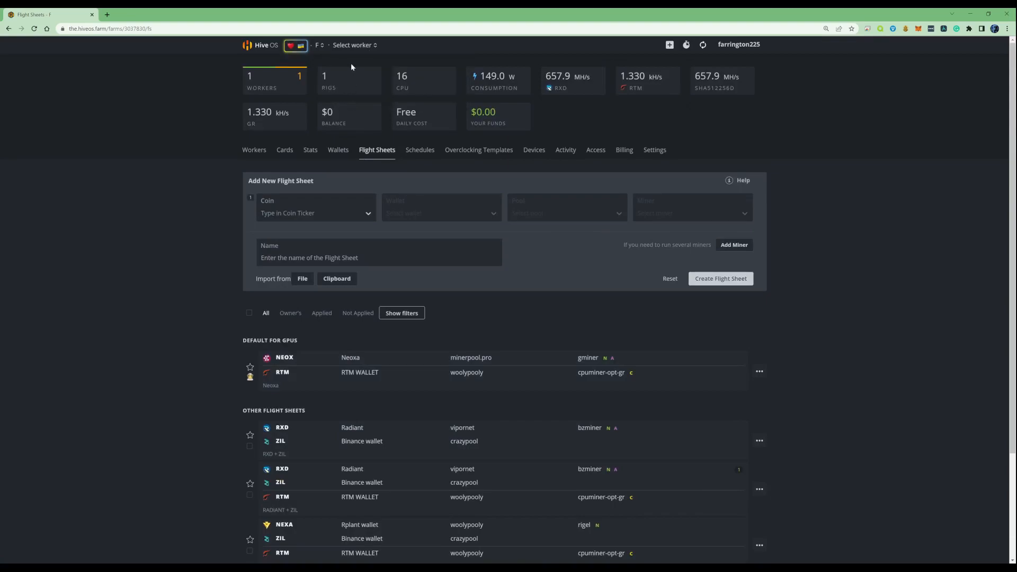
{"action": "left_click", "coordinate": [355, 44]}
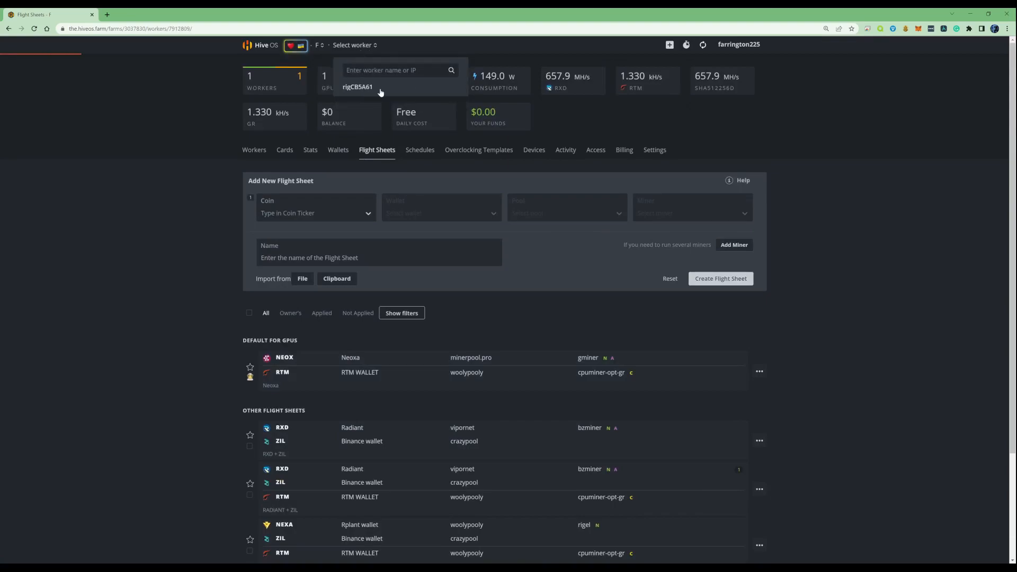
{"action": "left_click", "coordinate": [357, 87]}
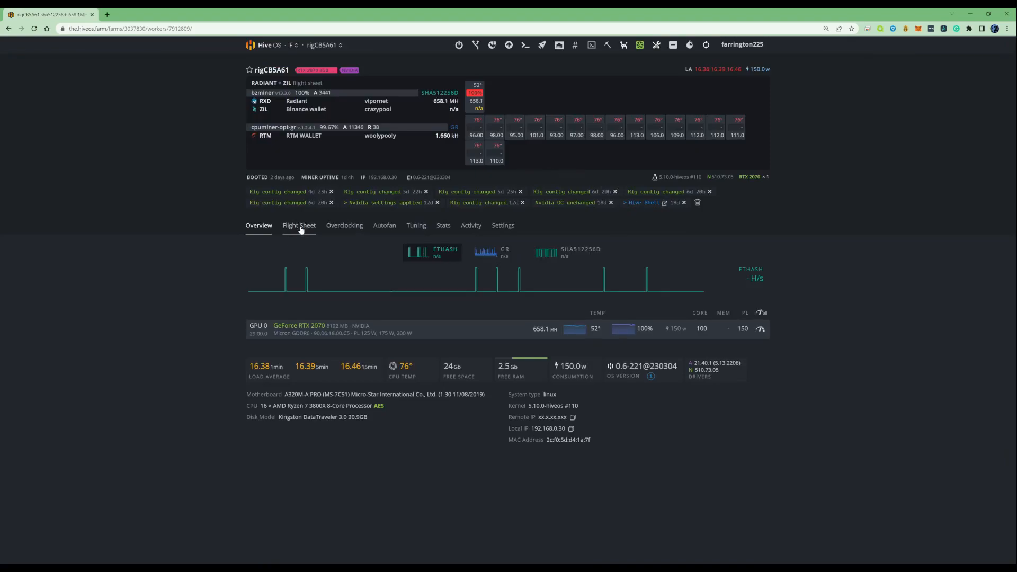
{"action": "left_click", "coordinate": [299, 226]}
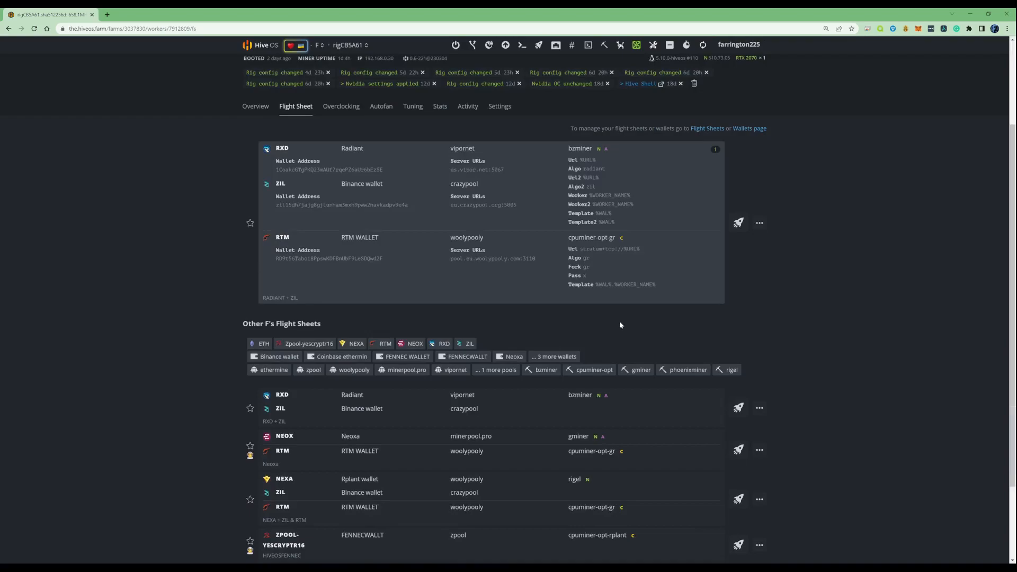
{"action": "scroll", "scroll_direction": "down", "scroll_amount": 3}
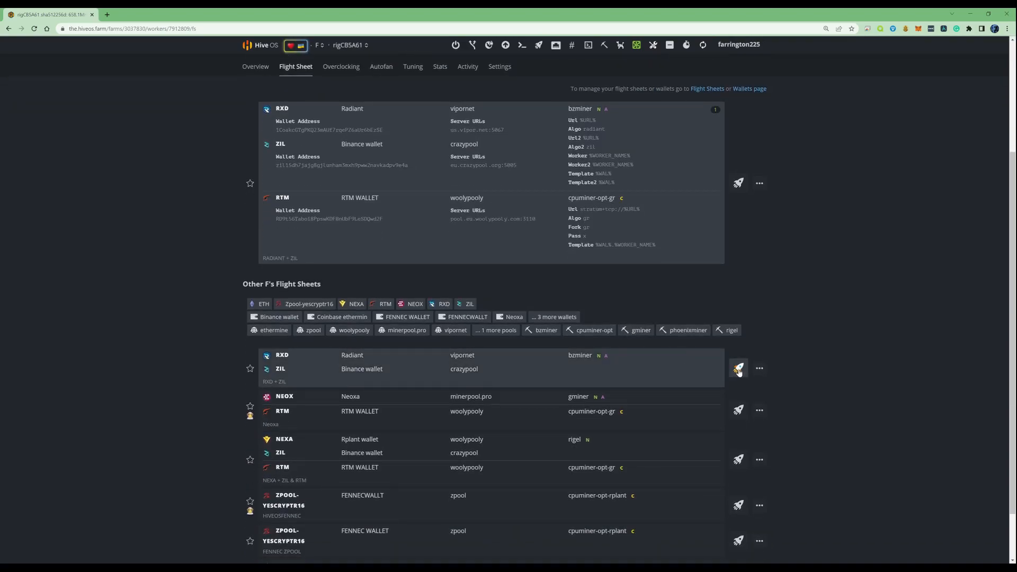
{"action": "left_click", "coordinate": [738, 368]}
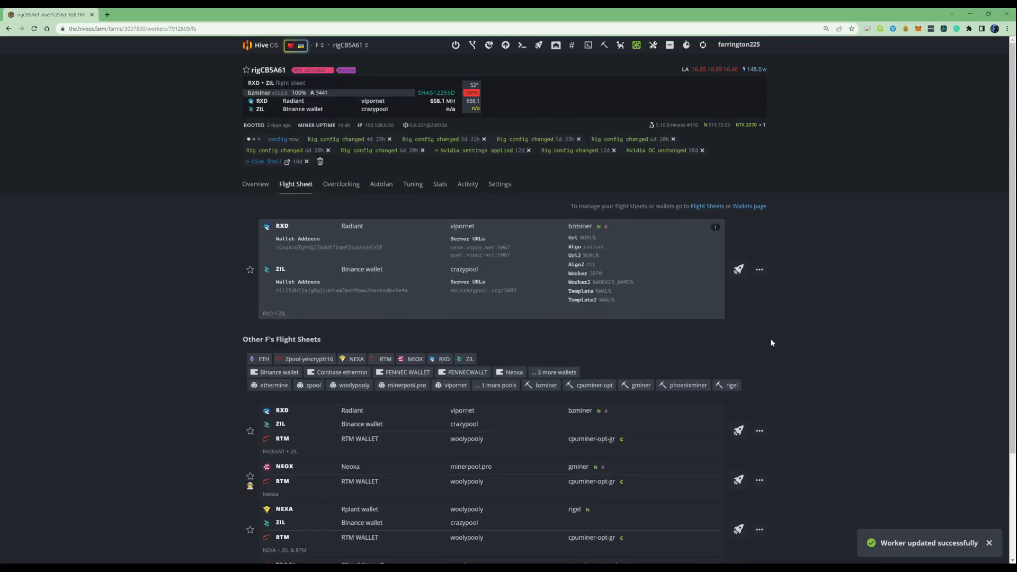
{"action": "mouse_move", "coordinate": [229, 112]}
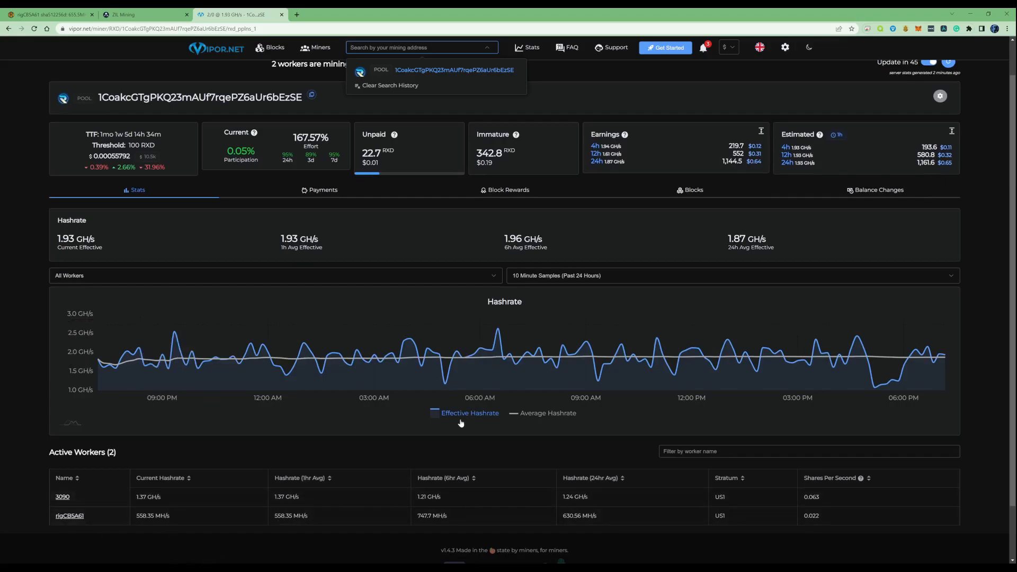
{"action": "mouse_move", "coordinate": [402, 372]}
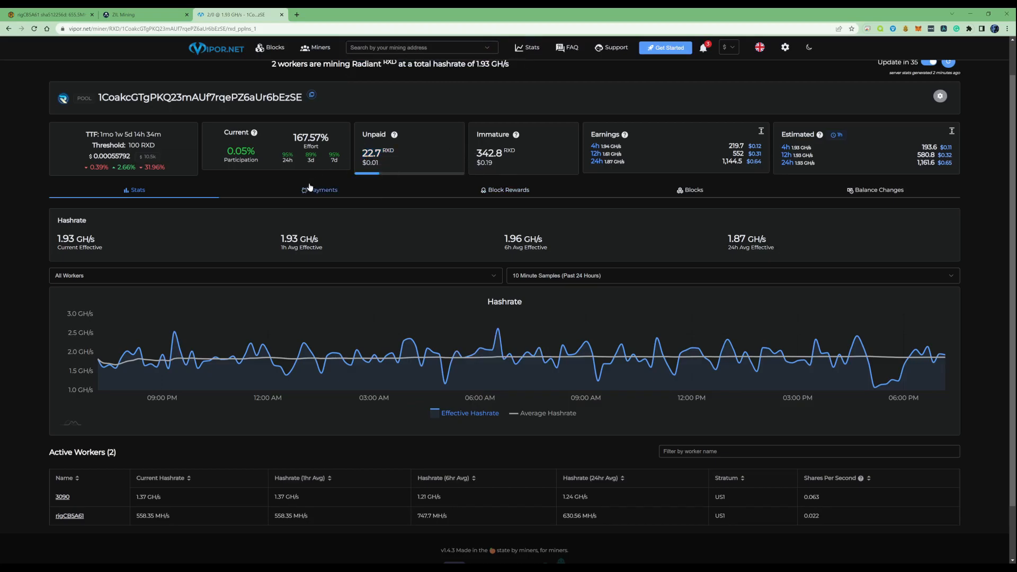
Step: View the Radiant address's payment history, then move to the ZIL pool account page
{"action": "left_click", "coordinate": [322, 190]}
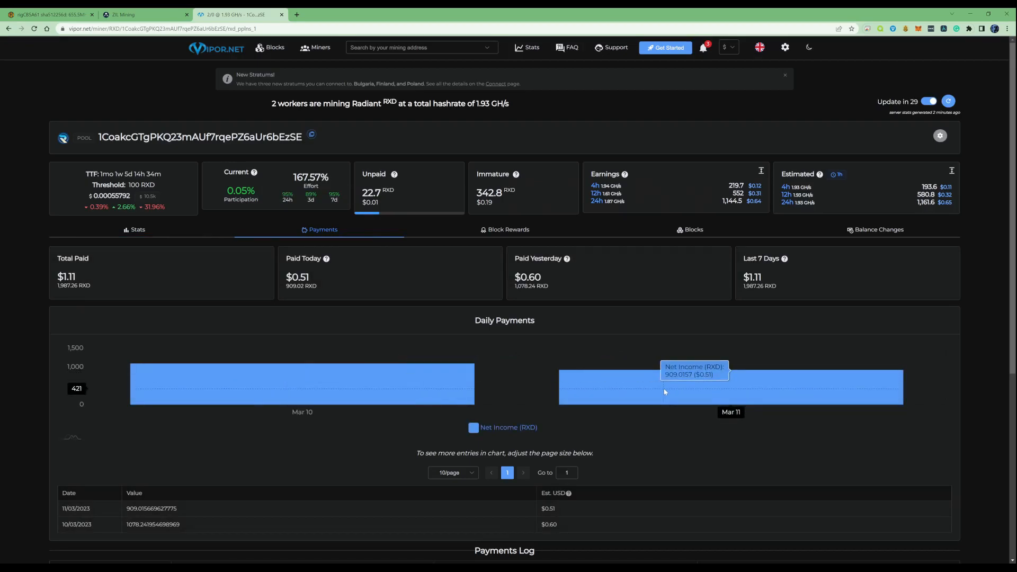
{"action": "left_click", "coordinate": [124, 15]}
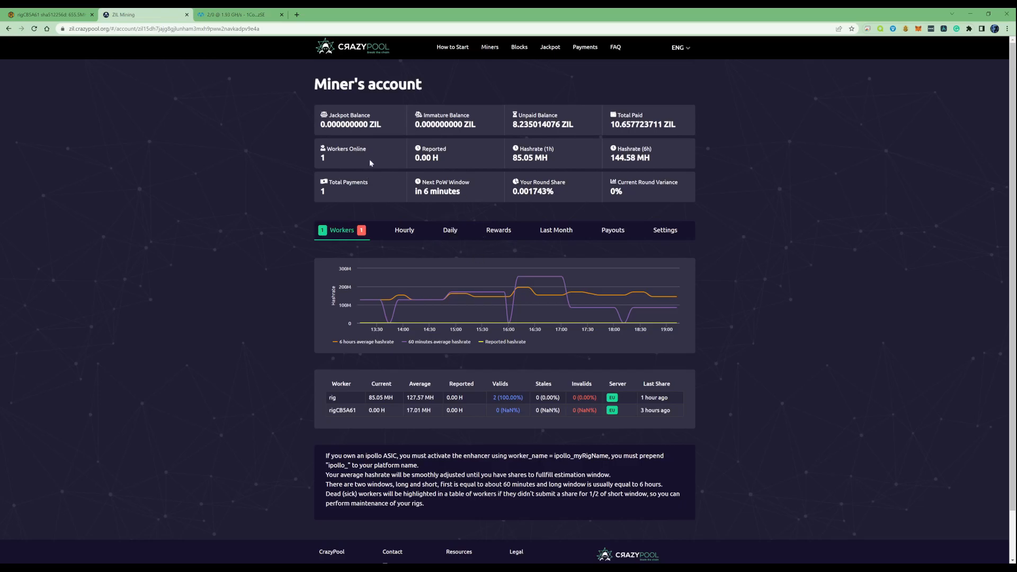
Step: Check CrazyPool's total ZIL paid, daily share records and last month's earnings
{"action": "double_click", "coordinate": [518, 124]}
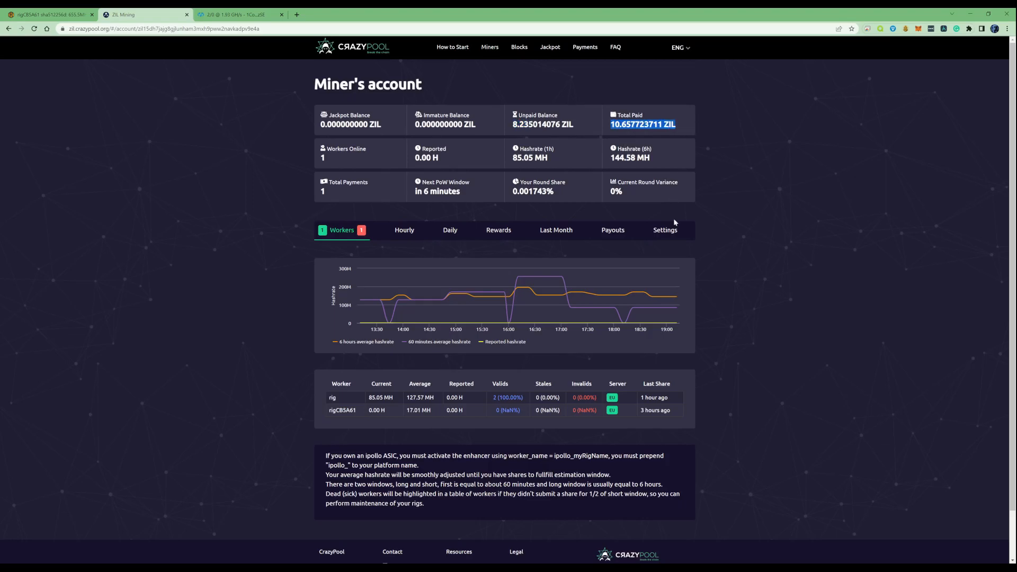
{"action": "scroll", "scroll_direction": "down", "scroll_amount": 3}
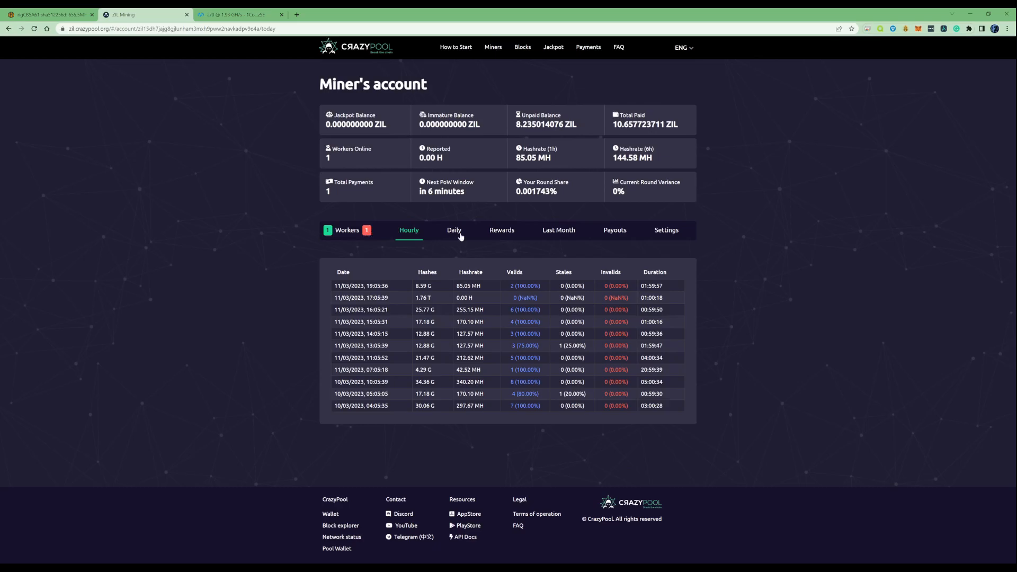
{"action": "left_click", "coordinate": [454, 231]}
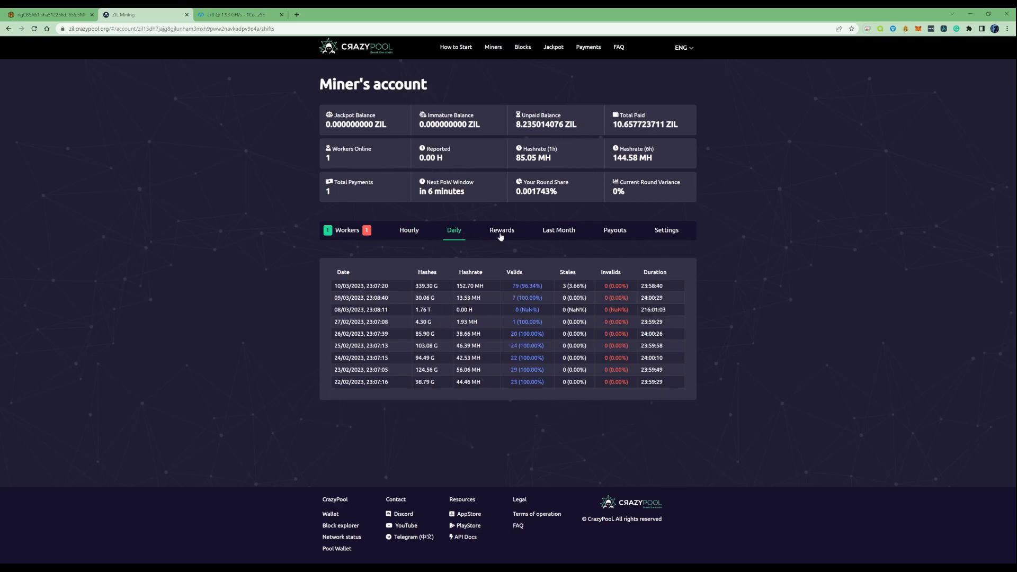
{"action": "left_click", "coordinate": [558, 230]}
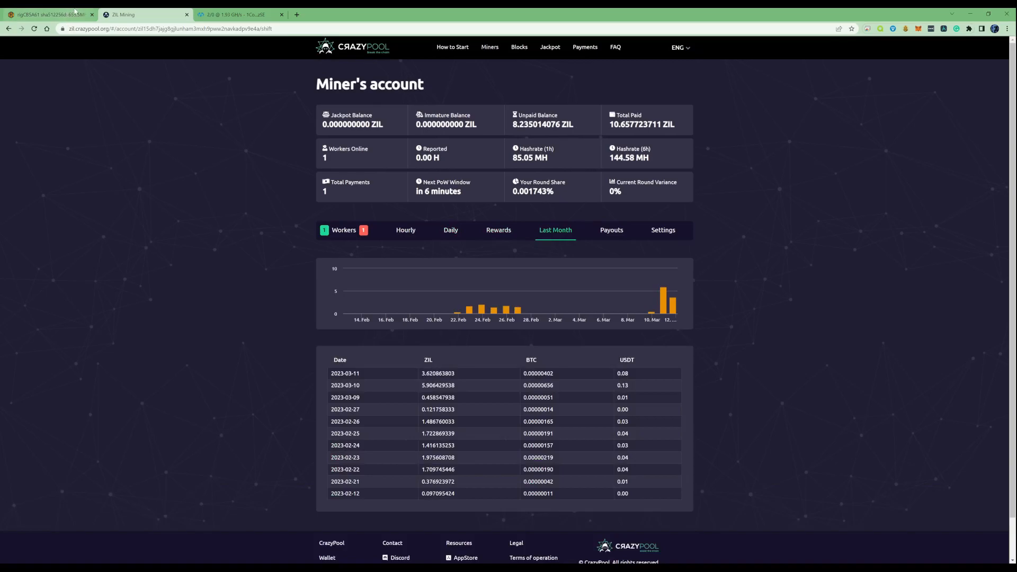
{"action": "left_click", "coordinate": [240, 15]}
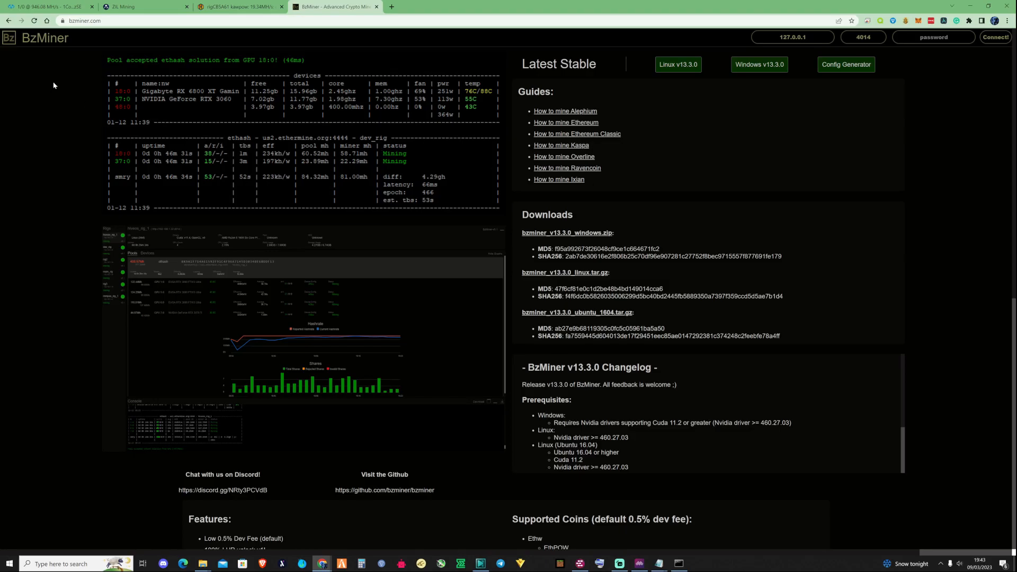
{"action": "mouse_move", "coordinate": [130, 31]}
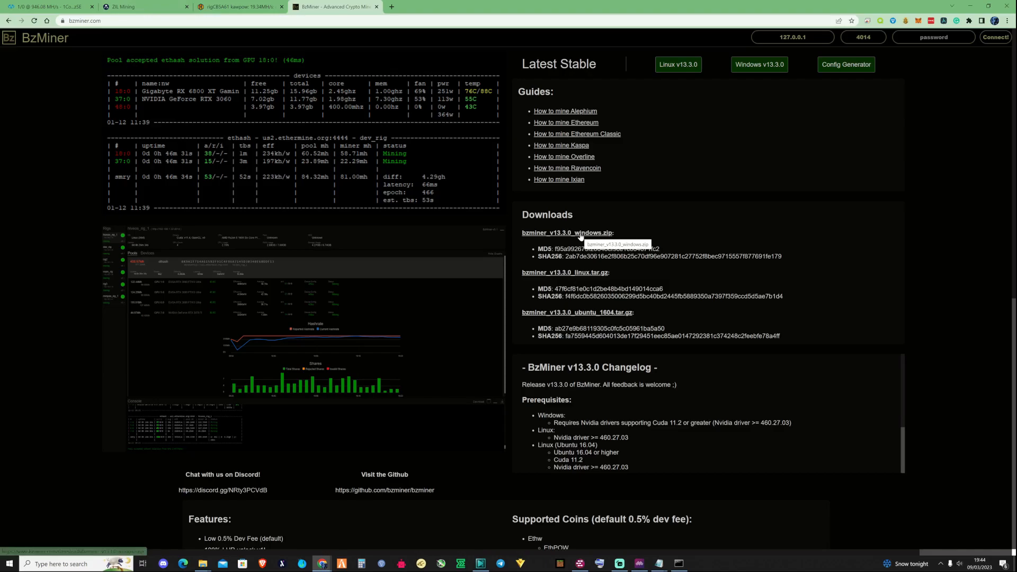
Step: Download bzminer_v13.3.0_windows.zip from the BzMiner Downloads section
{"action": "left_click", "coordinate": [566, 233]}
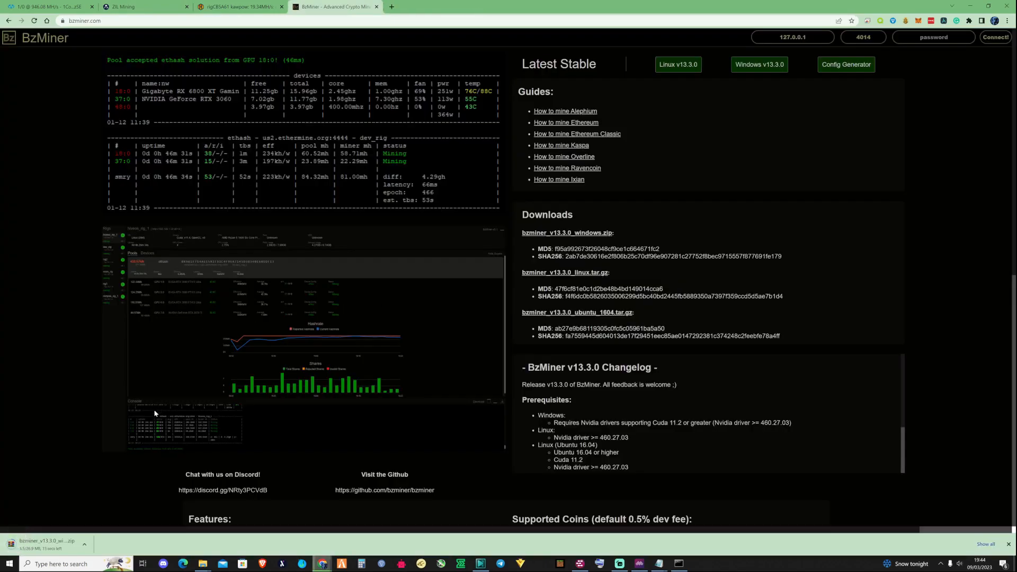
{"action": "mouse_move", "coordinate": [115, 498]}
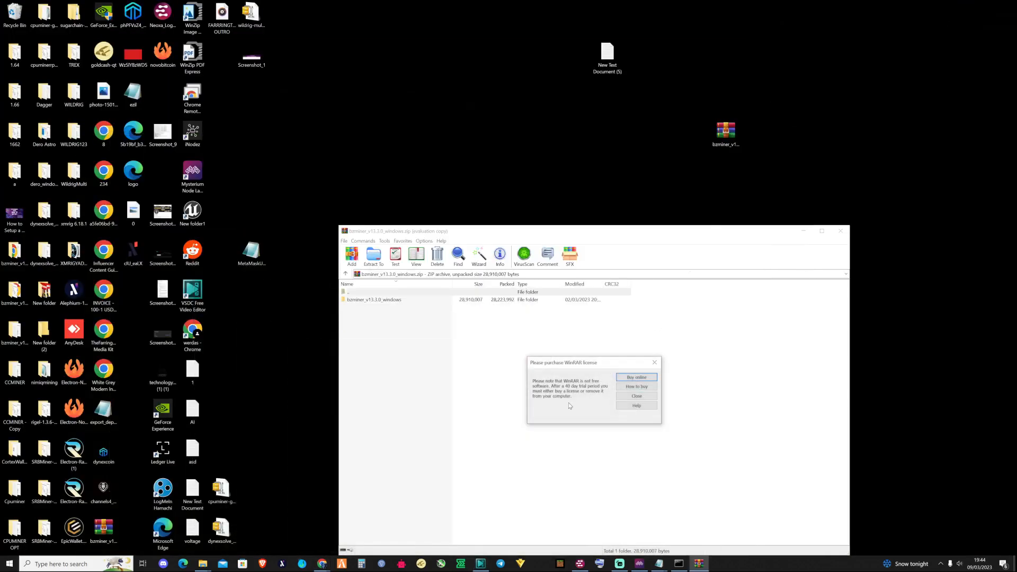
Step: Dismiss the WinRAR license reminder and open the extracted bzminer_v13.3.0_windows folder
{"action": "left_click", "coordinate": [636, 395]}
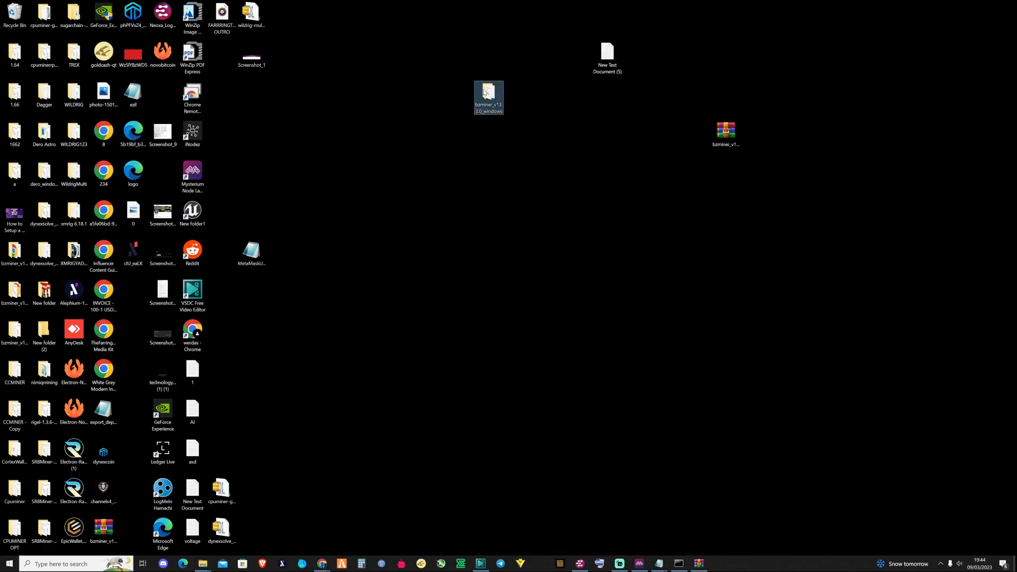
{"action": "double_click", "coordinate": [488, 94]}
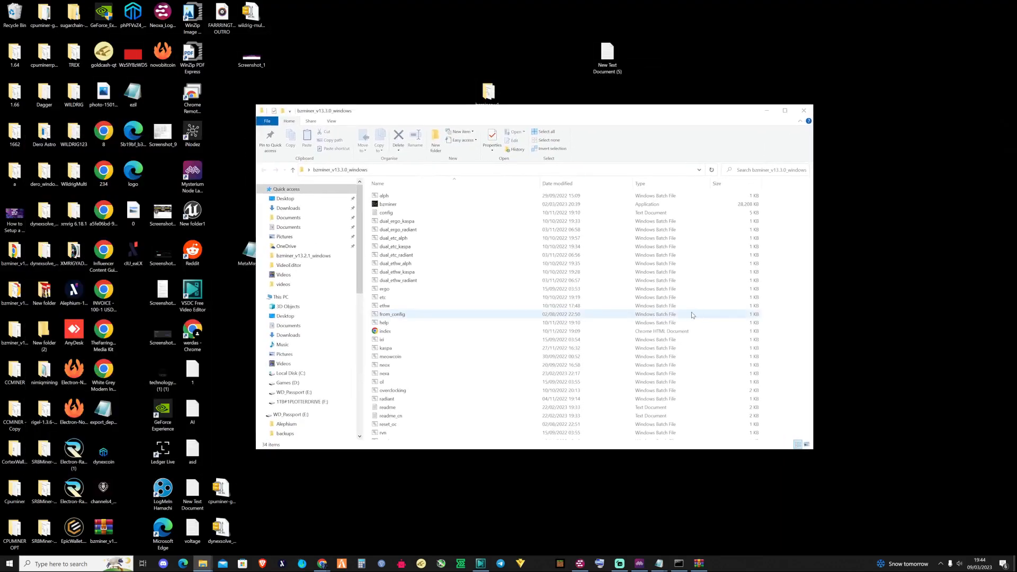
Step: Add a new text document named RADIANT+ZIL to the BzMiner folder and open it
{"action": "right_click", "coordinate": [694, 315]}
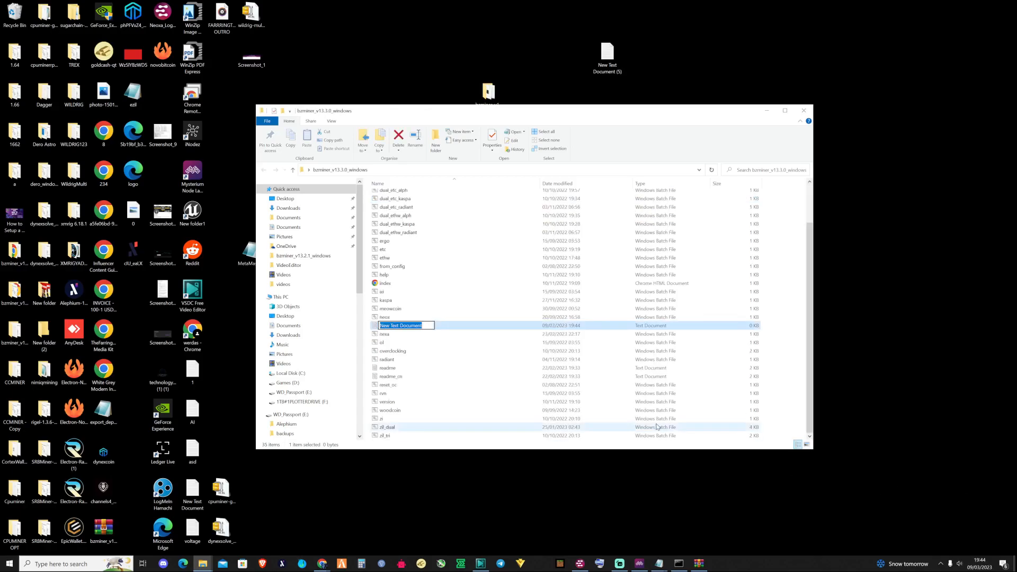
{"action": "type", "text": "RADIANT"}
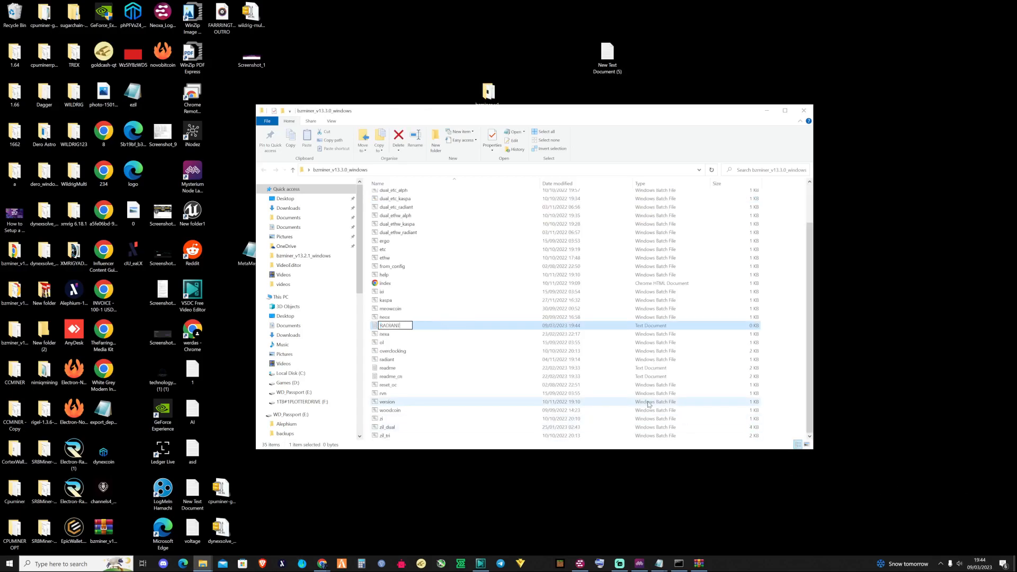
{"action": "type", "text": "+ZIL"}
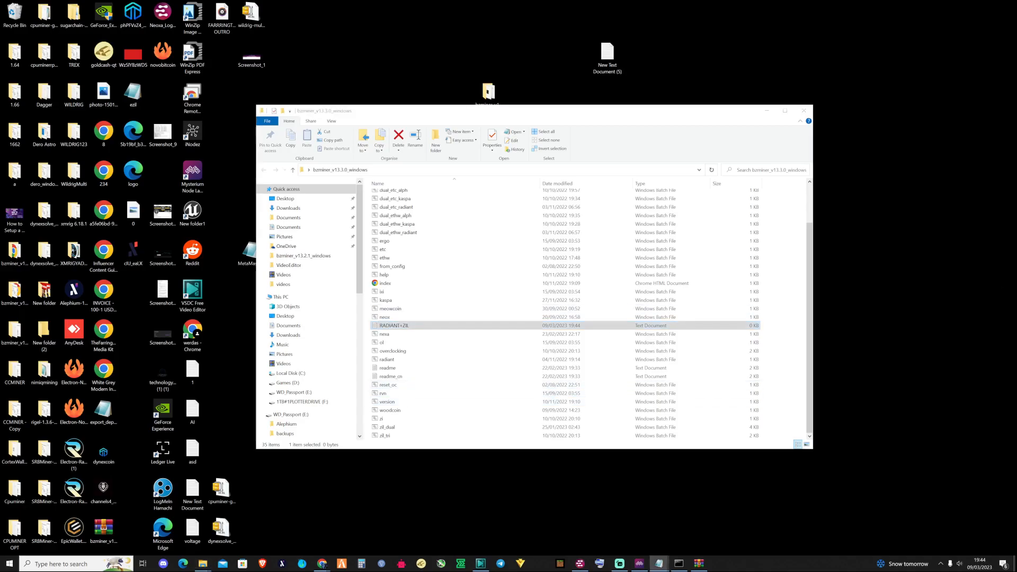
{"action": "double_click", "coordinate": [394, 325]}
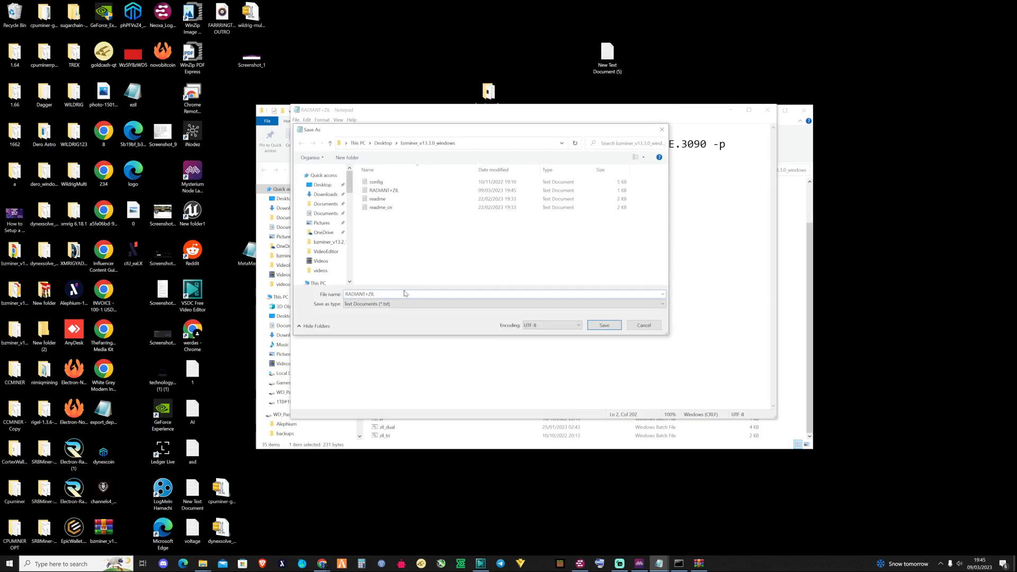
Step: Save the Notepad miner command as RADIANT+ZIL.bat and close Notepad
{"action": "type", "text": ".bat"}
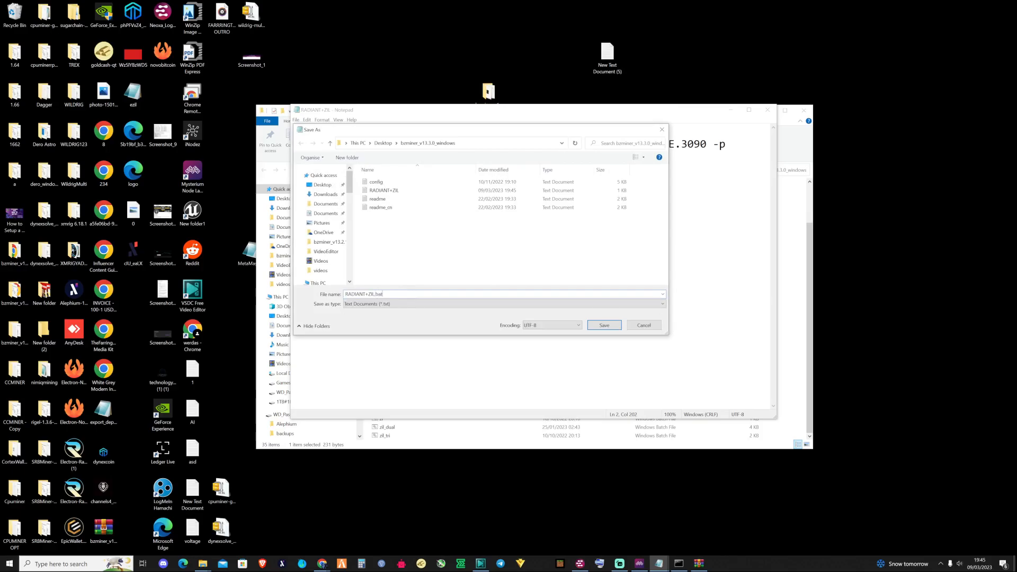
{"action": "left_click", "coordinate": [603, 325]}
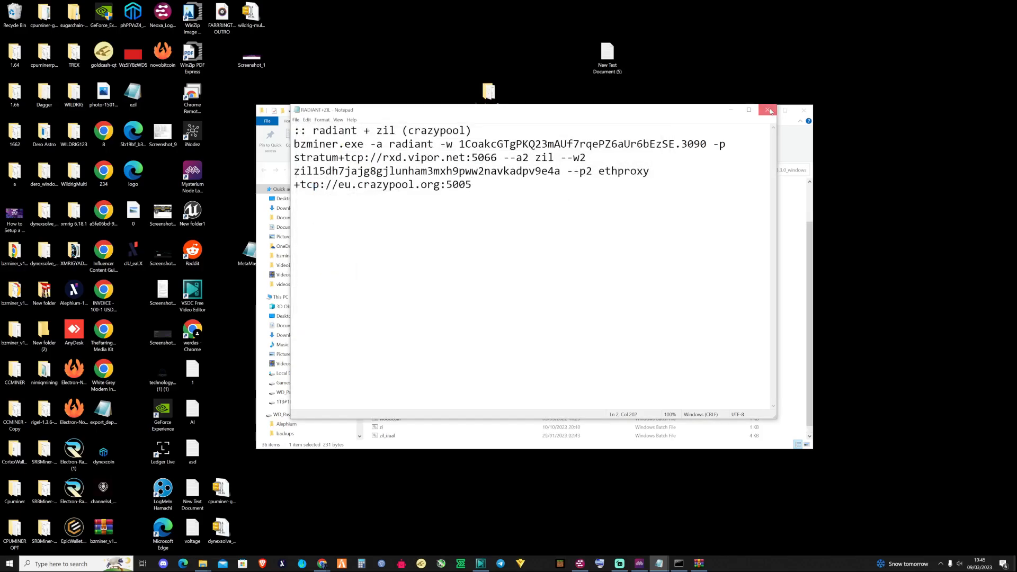
{"action": "left_click", "coordinate": [769, 109]}
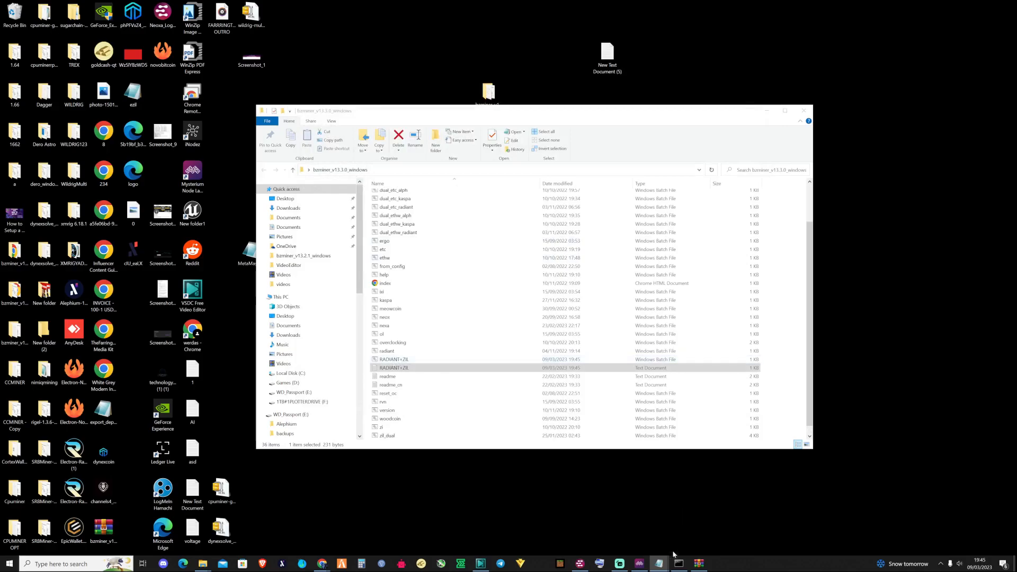
Step: Run RADIANT+ZIL.bat and allow BzMiner through Windows Defender Firewall
{"action": "right_click", "coordinate": [659, 564]}
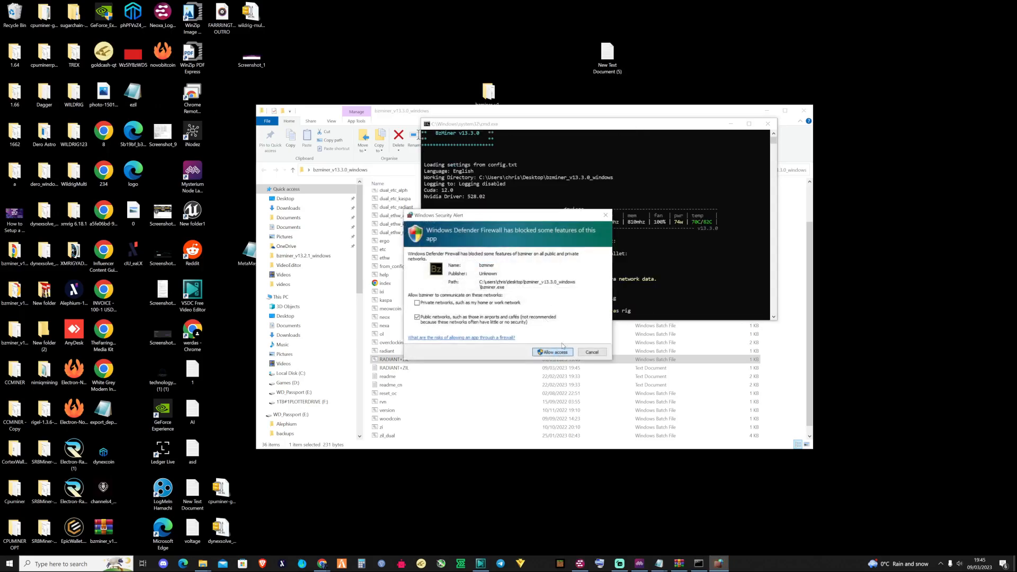
{"action": "left_click", "coordinate": [551, 352]}
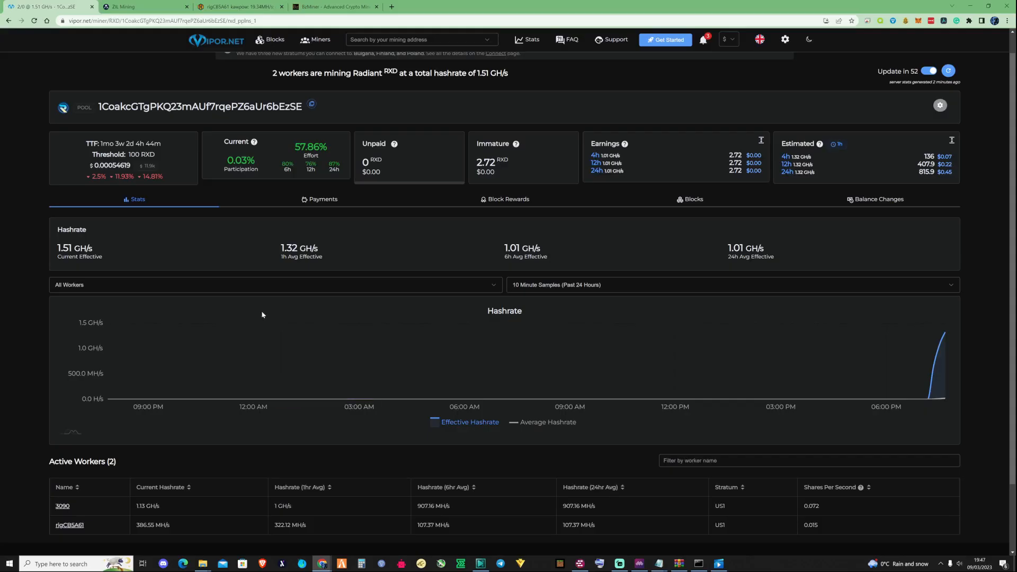
{"action": "mouse_move", "coordinate": [136, 237]}
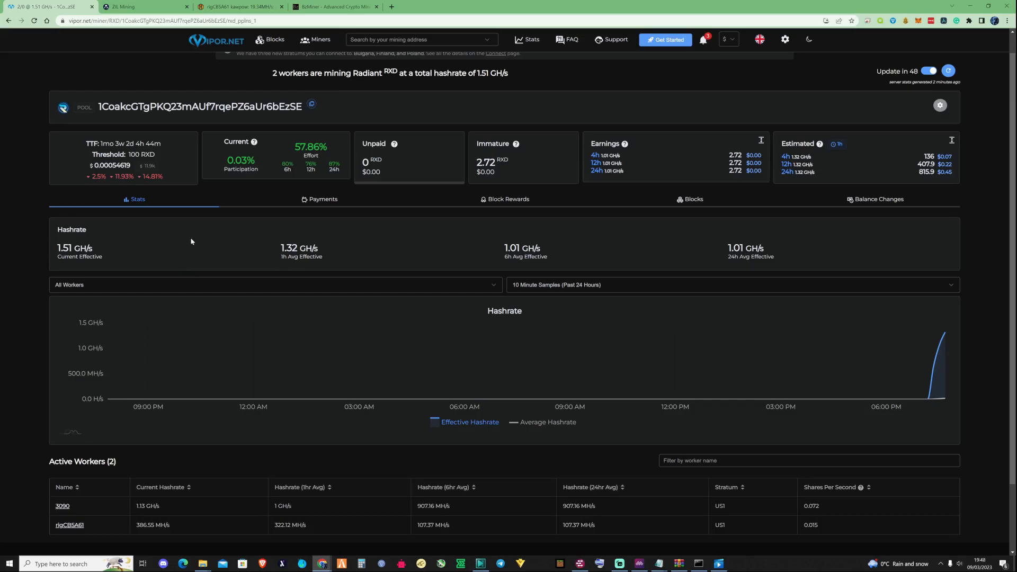
{"action": "scroll", "scroll_direction": "down", "scroll_amount": 3}
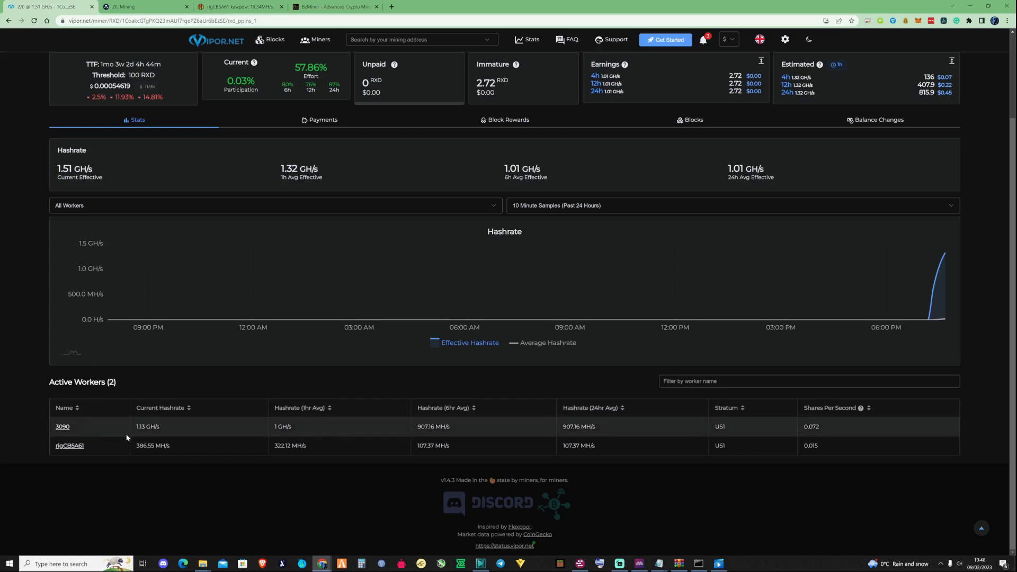
{"action": "mouse_move", "coordinate": [83, 440]}
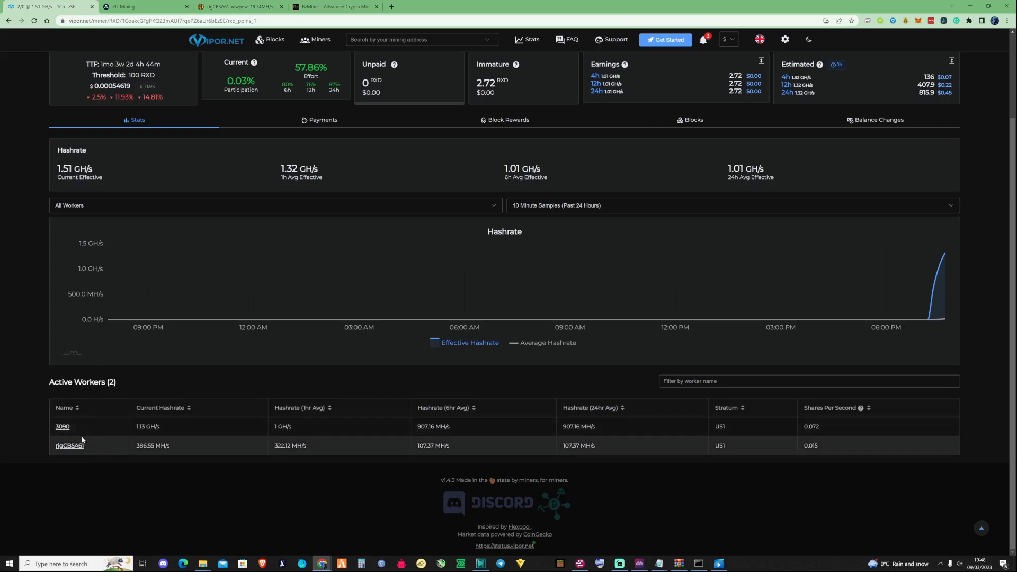